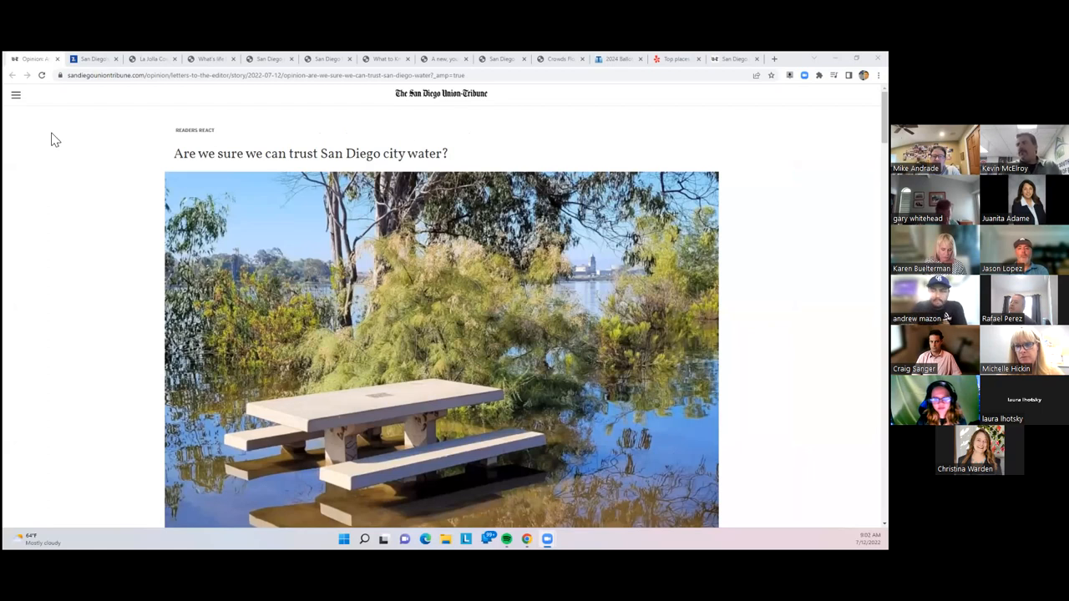
{"action": "mouse_move", "coordinate": [57, 167]}
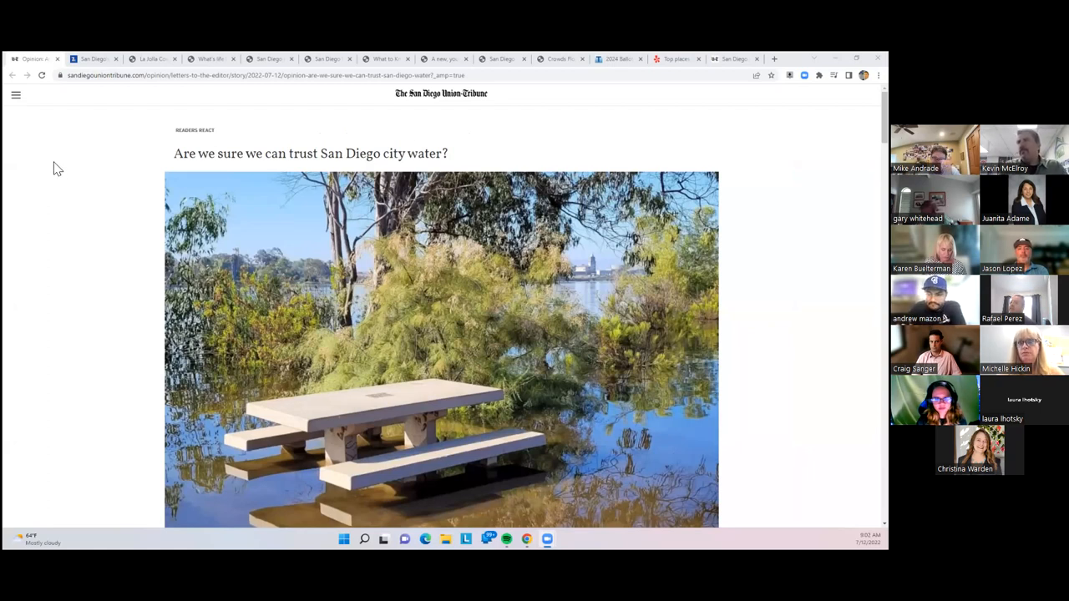
{"action": "mouse_move", "coordinate": [70, 167]}
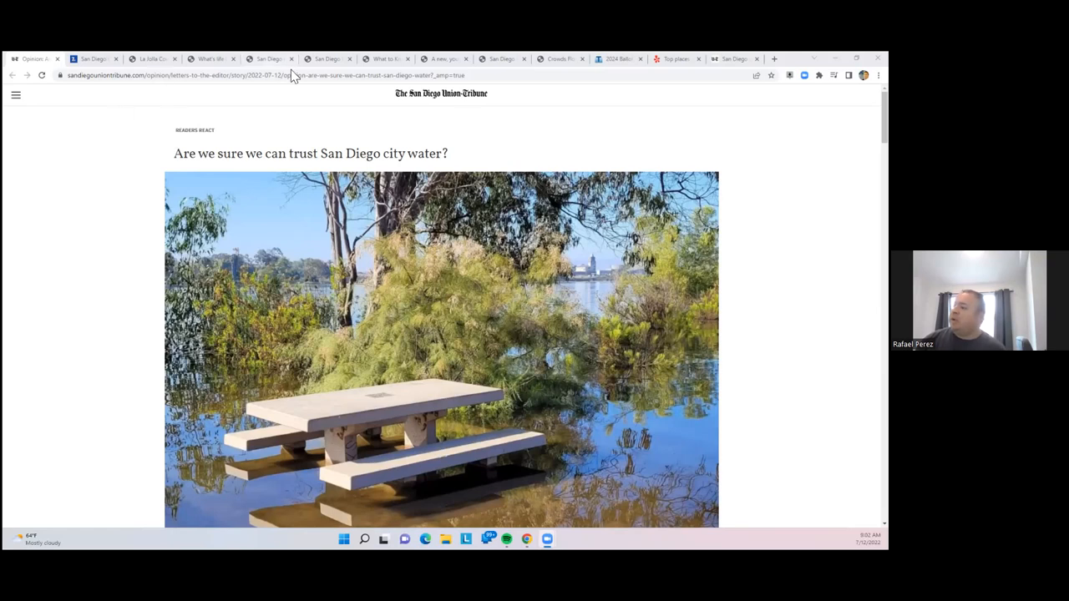
{"action": "mouse_move", "coordinate": [92, 64]}
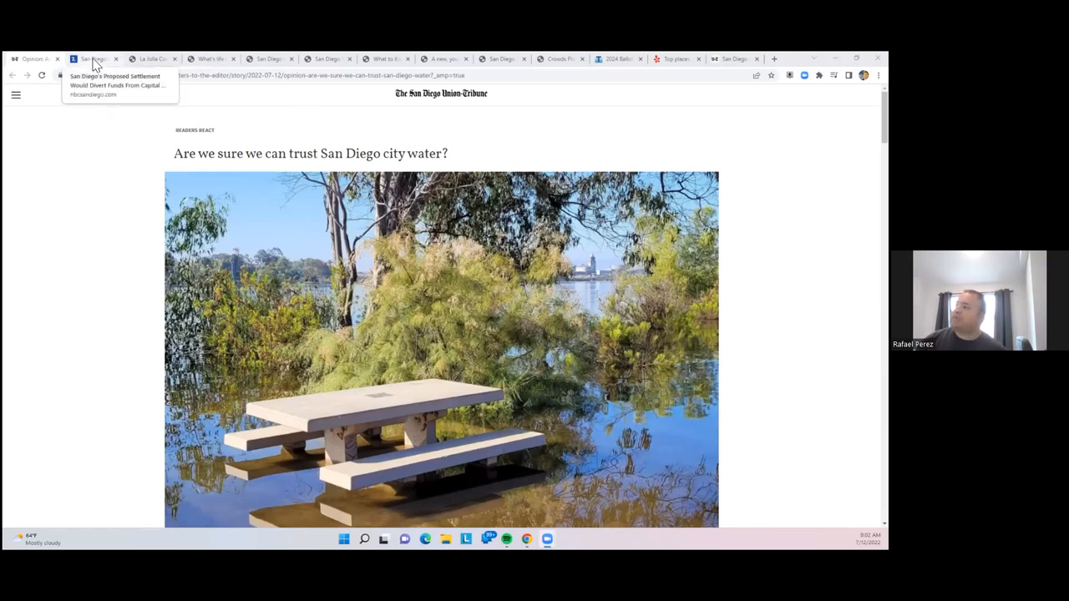
Bring up the NBC San Diego 101 Ash St. settlement article and scroll to its lead video and caption
{"action": "left_click", "coordinate": [93, 58]}
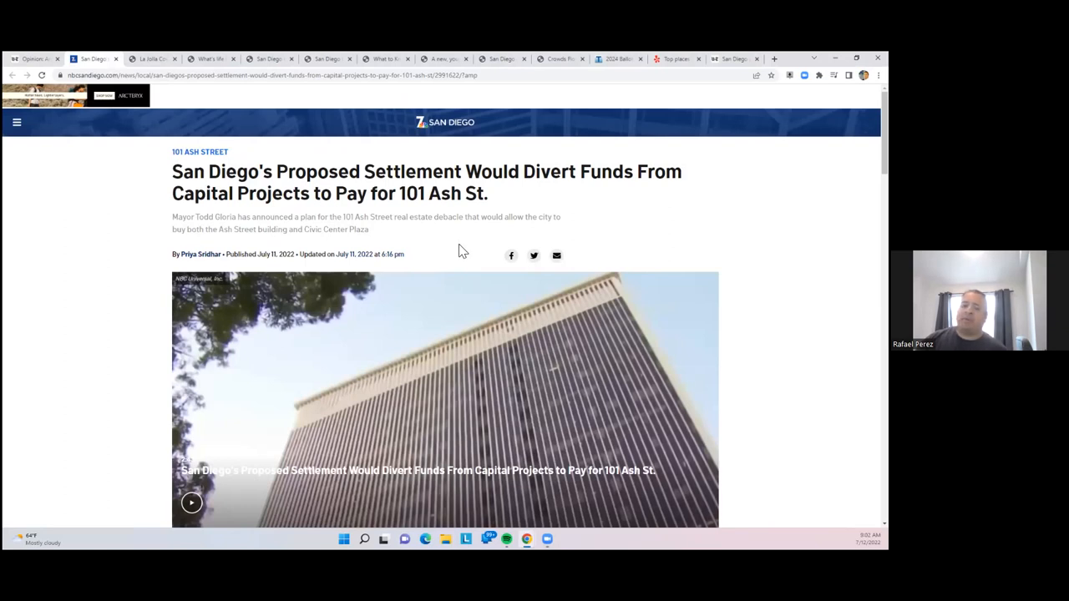
{"action": "mouse_move", "coordinate": [520, 264]}
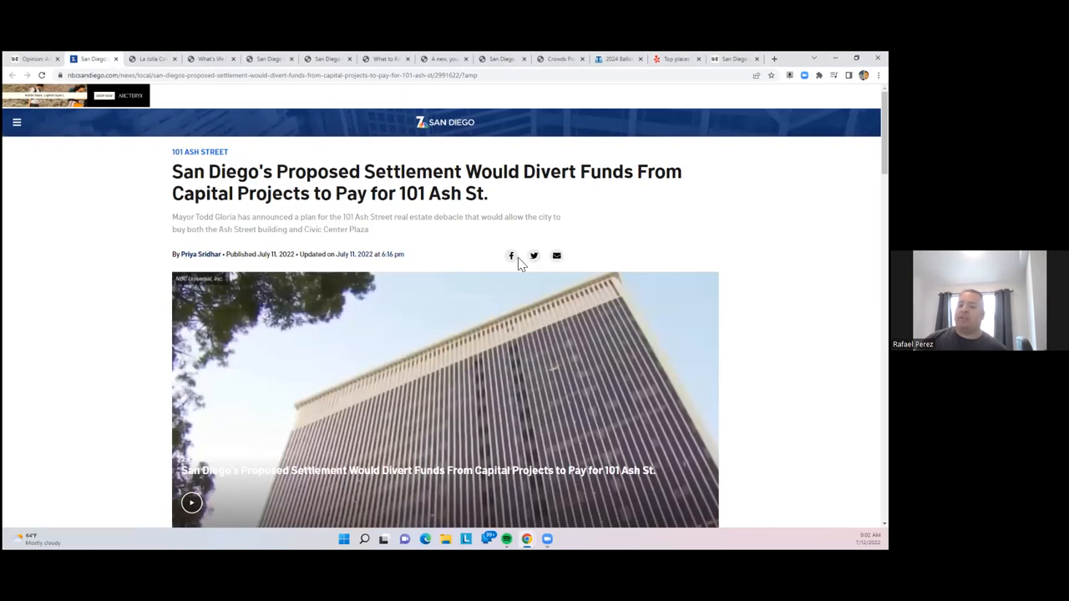
{"action": "scroll", "scroll_direction": "down", "scroll_amount": 3}
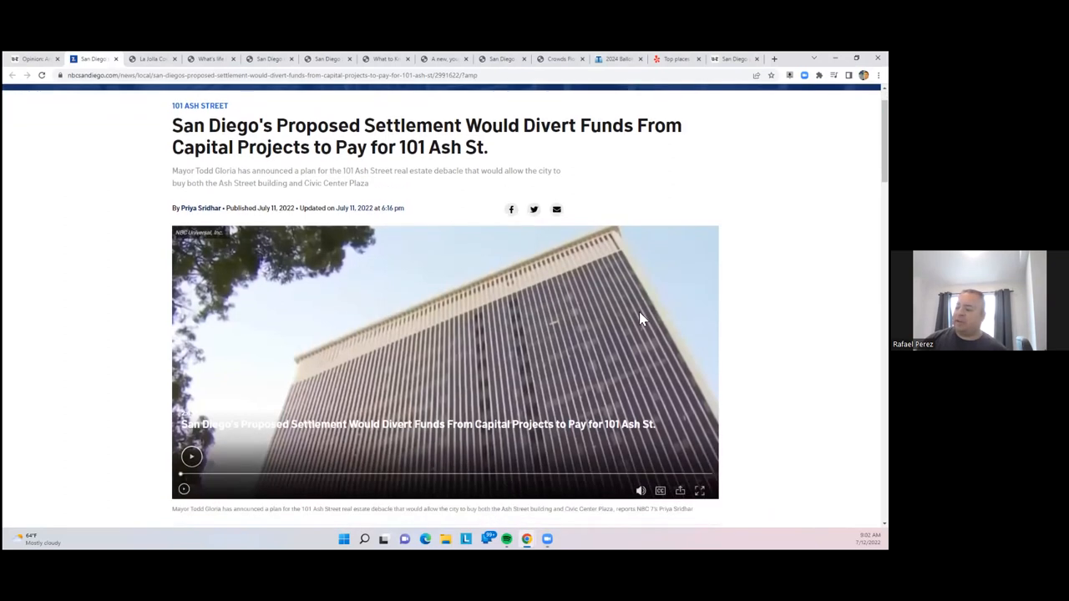
{"action": "scroll", "scroll_direction": "down", "scroll_amount": 3}
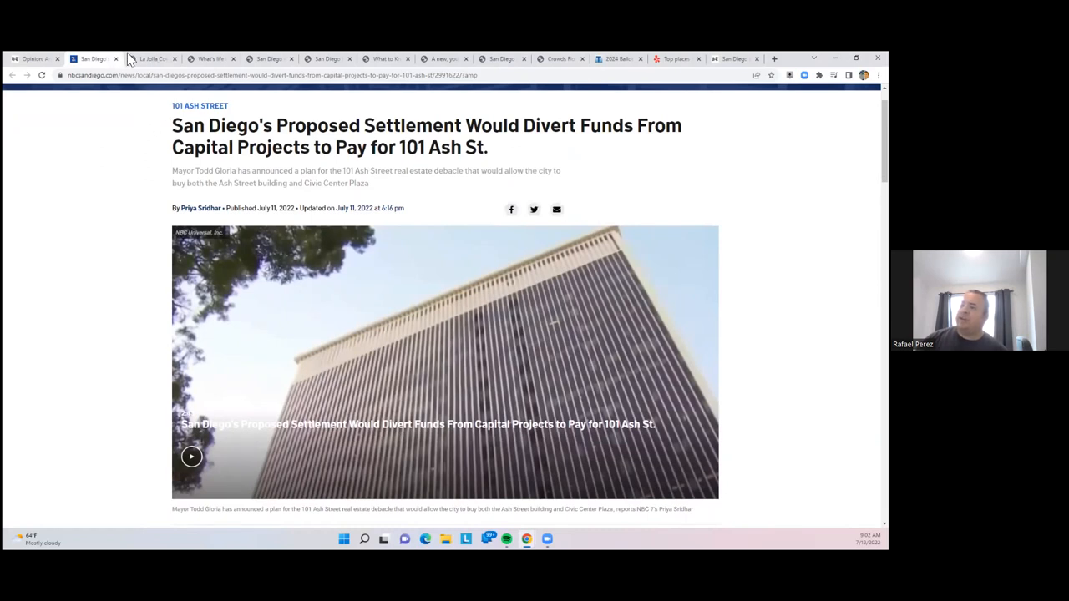
Bring up the LA Times La Jolla Cove sea lion article and scroll into the story toward the TikTok link
{"action": "left_click", "coordinate": [154, 59]}
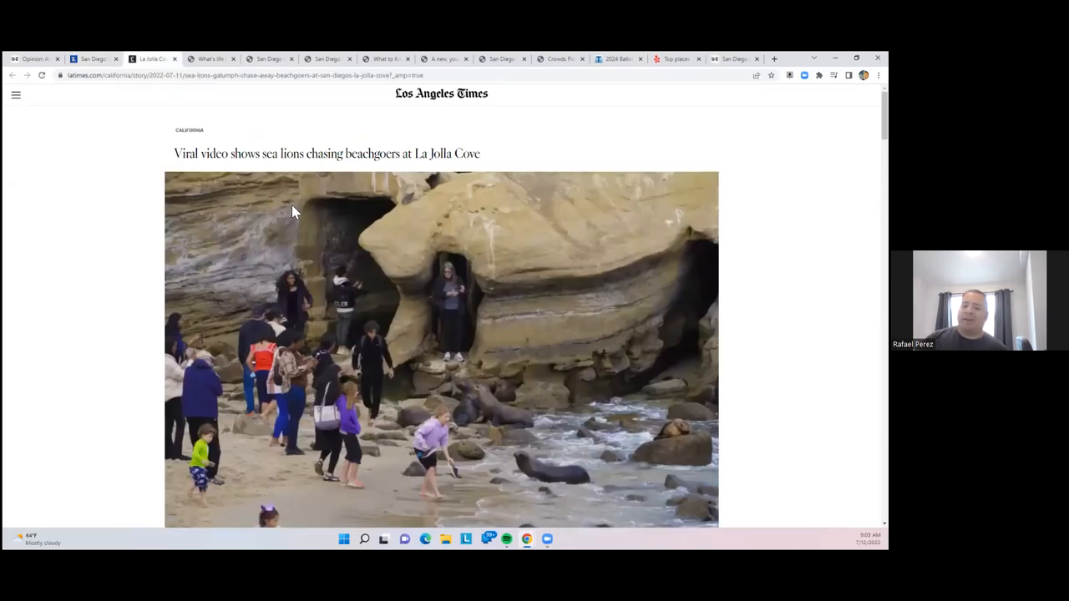
{"action": "mouse_move", "coordinate": [256, 221]}
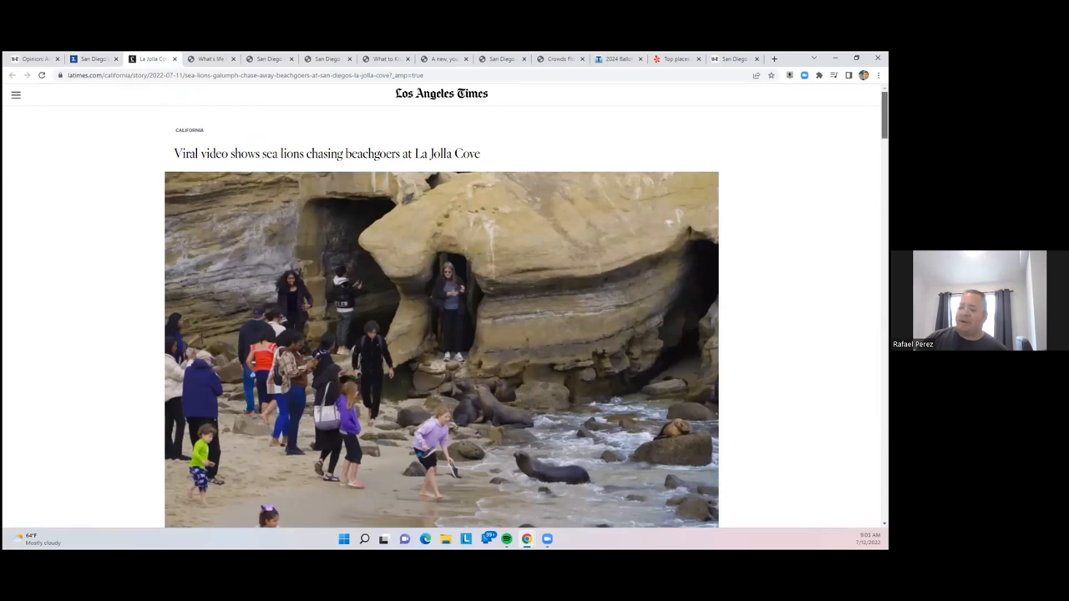
{"action": "scroll", "scroll_direction": "down", "scroll_amount": 3}
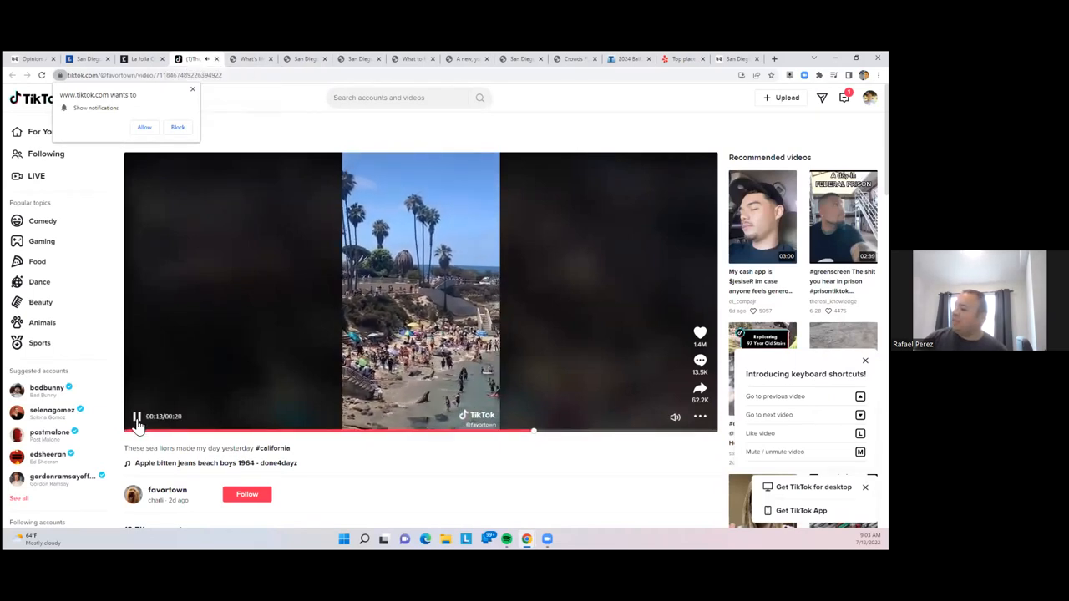
Pause the TikTok sea lion clip and return to the LA Times article's photo and byline
{"action": "left_click", "coordinate": [137, 418]}
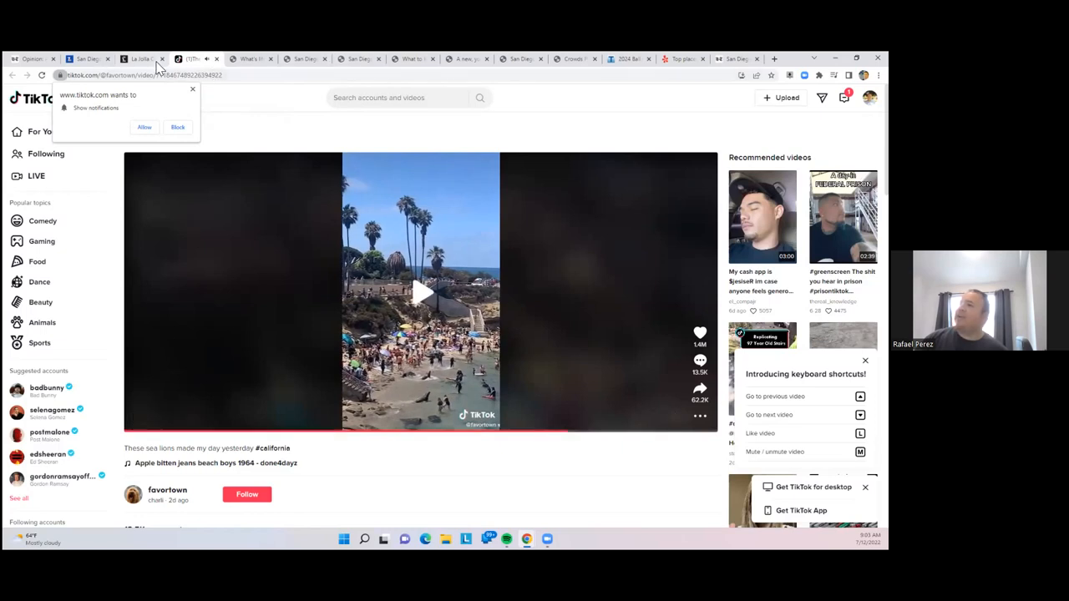
{"action": "left_click", "coordinate": [142, 58]}
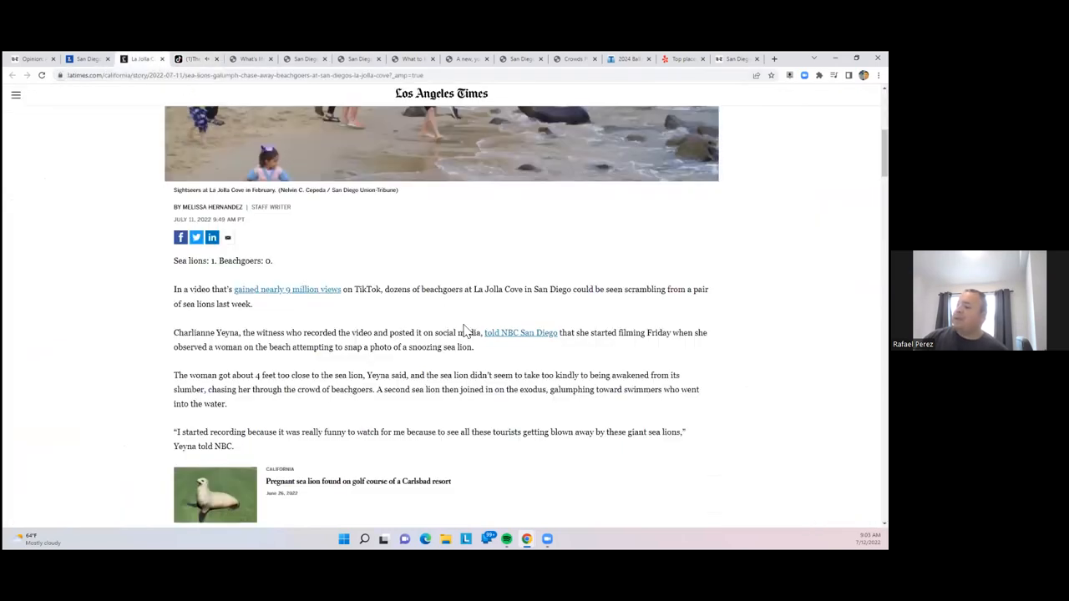
{"action": "scroll", "scroll_direction": "up", "scroll_amount": 3}
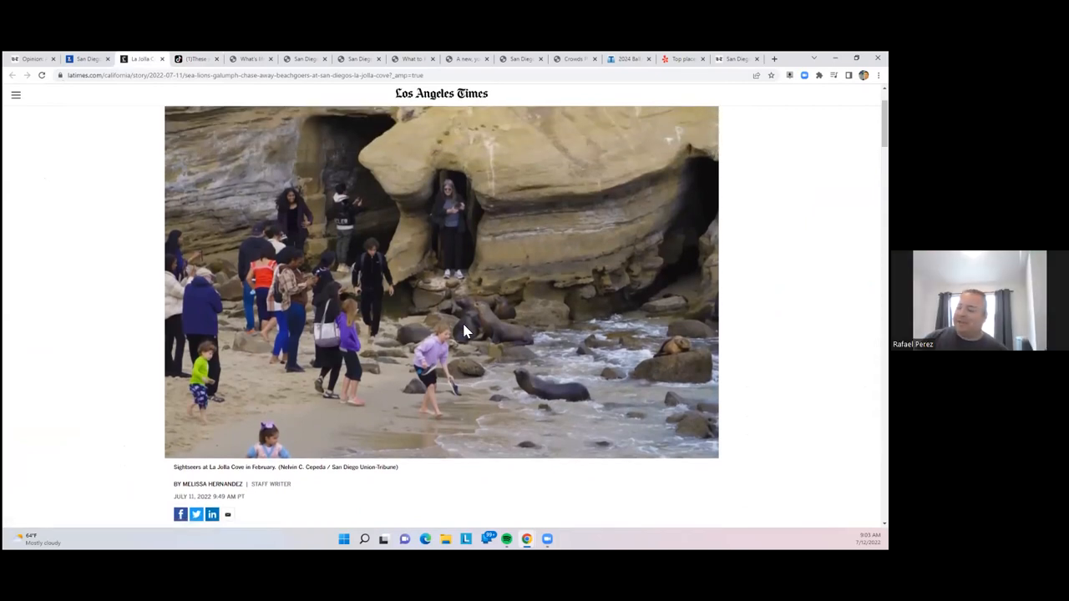
{"action": "mouse_move", "coordinate": [484, 314]}
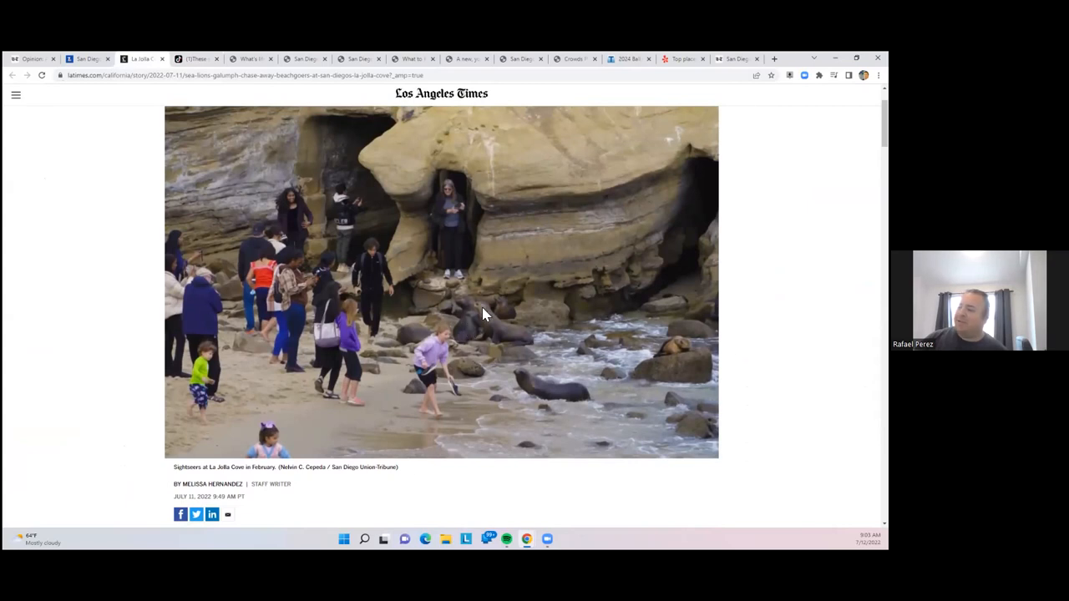
{"action": "mouse_move", "coordinate": [447, 228]}
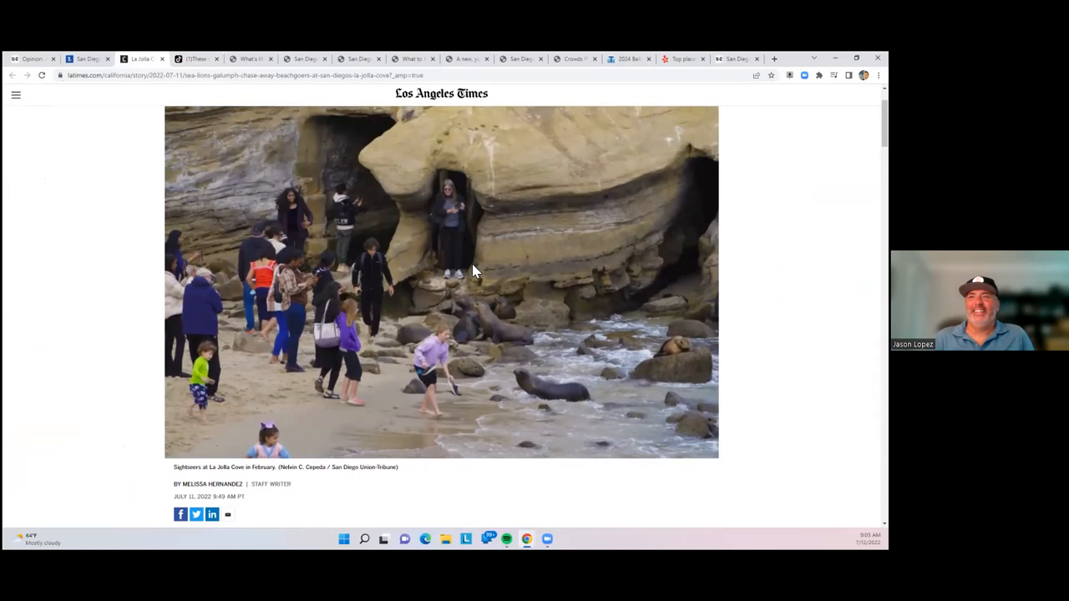
{"action": "mouse_move", "coordinate": [478, 278]}
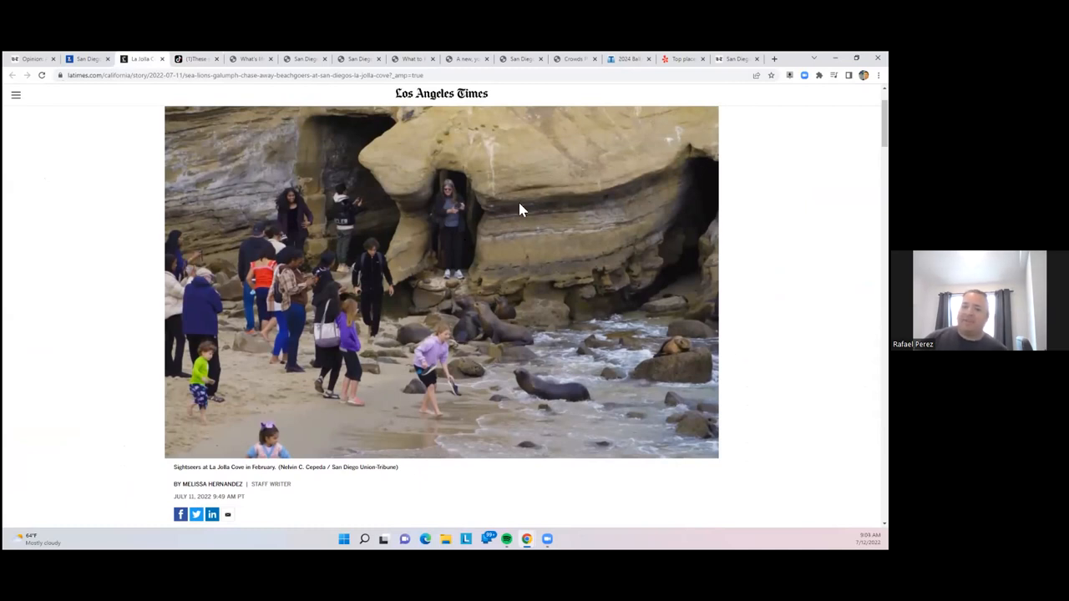
{"action": "mouse_move", "coordinate": [421, 264]}
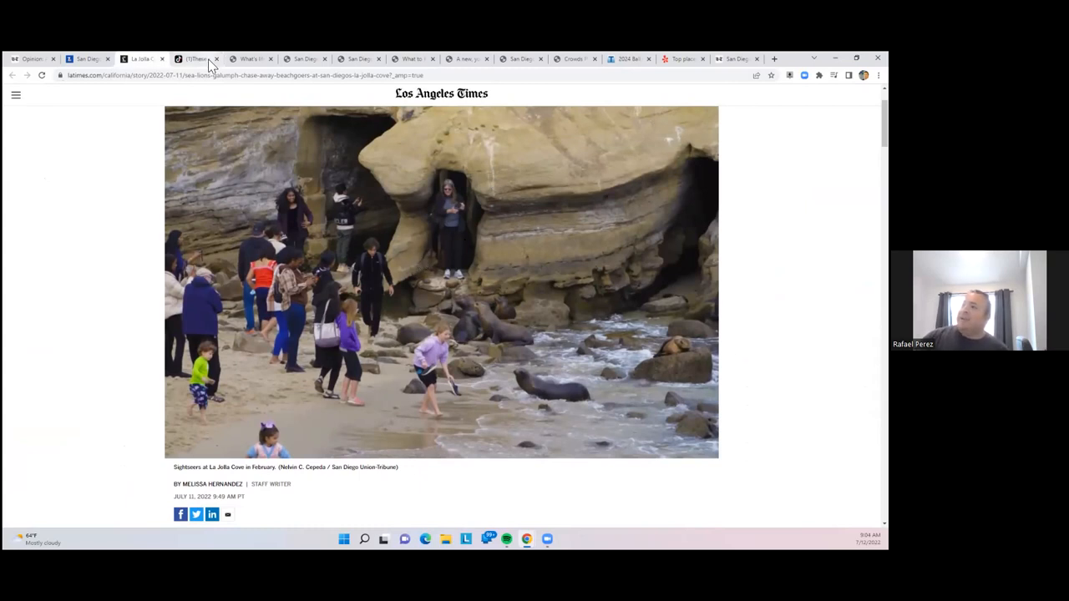
Read through the Union-Tribune 24/7 safe parking lot story, past the Encanto lot photo to its end
{"action": "left_click", "coordinate": [250, 58]}
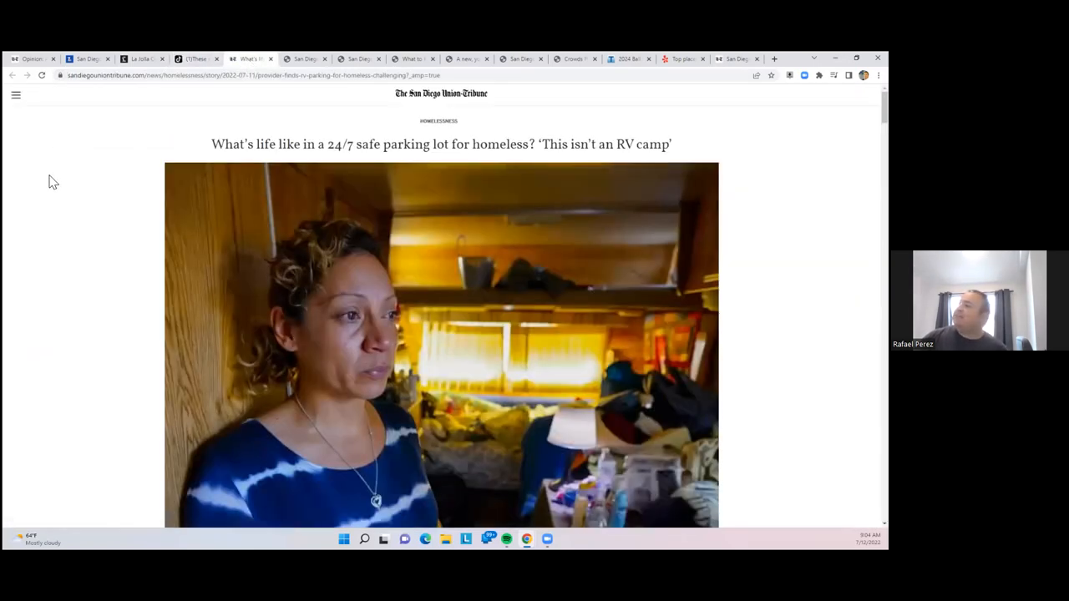
{"action": "scroll", "scroll_direction": "down", "scroll_amount": 3}
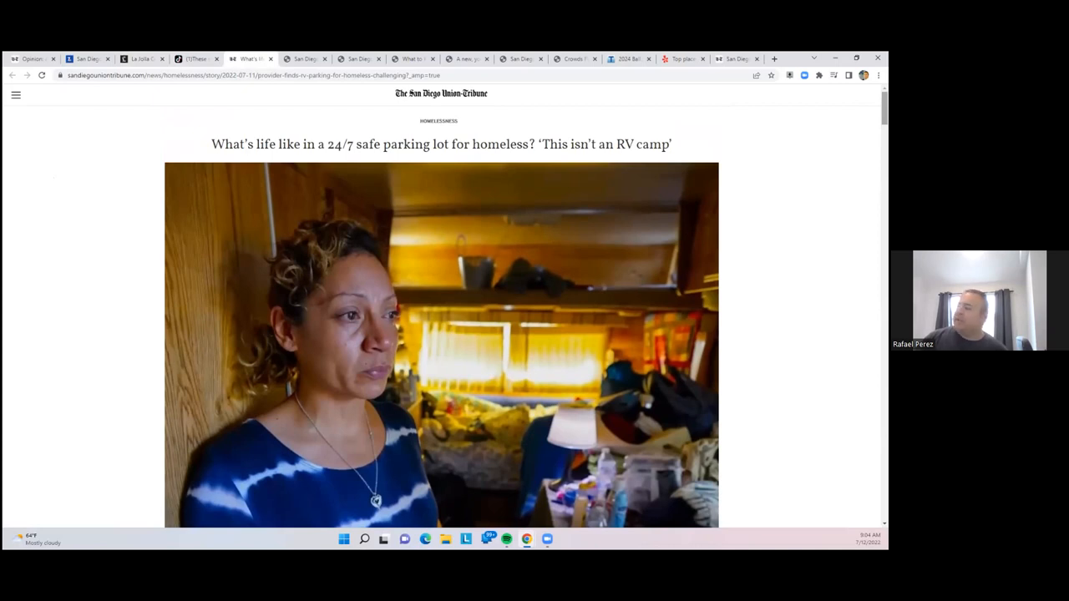
{"action": "scroll", "scroll_direction": "down", "scroll_amount": 3}
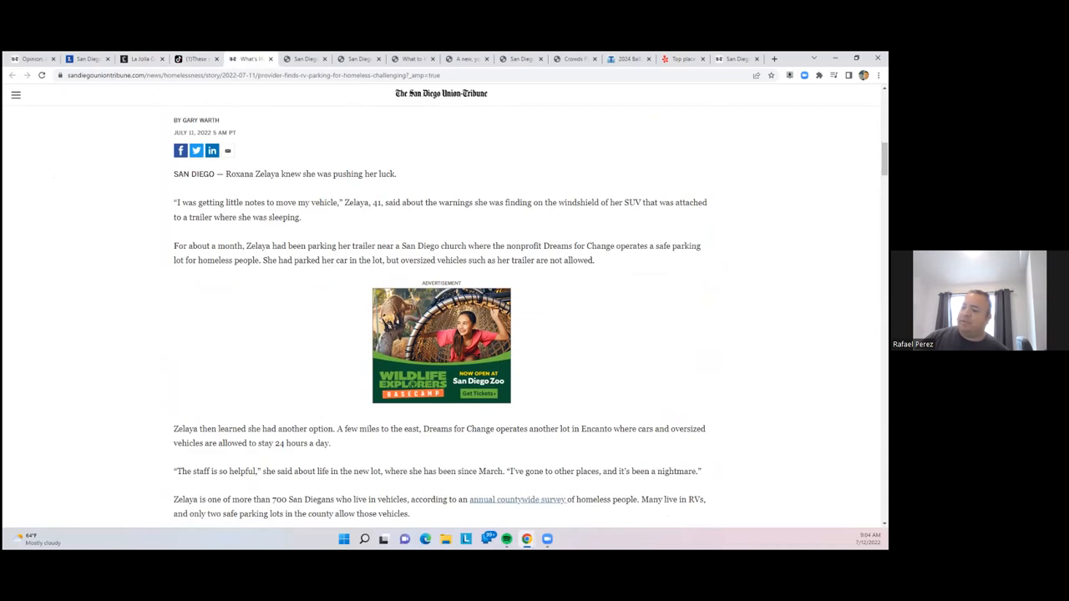
{"action": "scroll", "scroll_direction": "down", "scroll_amount": 3}
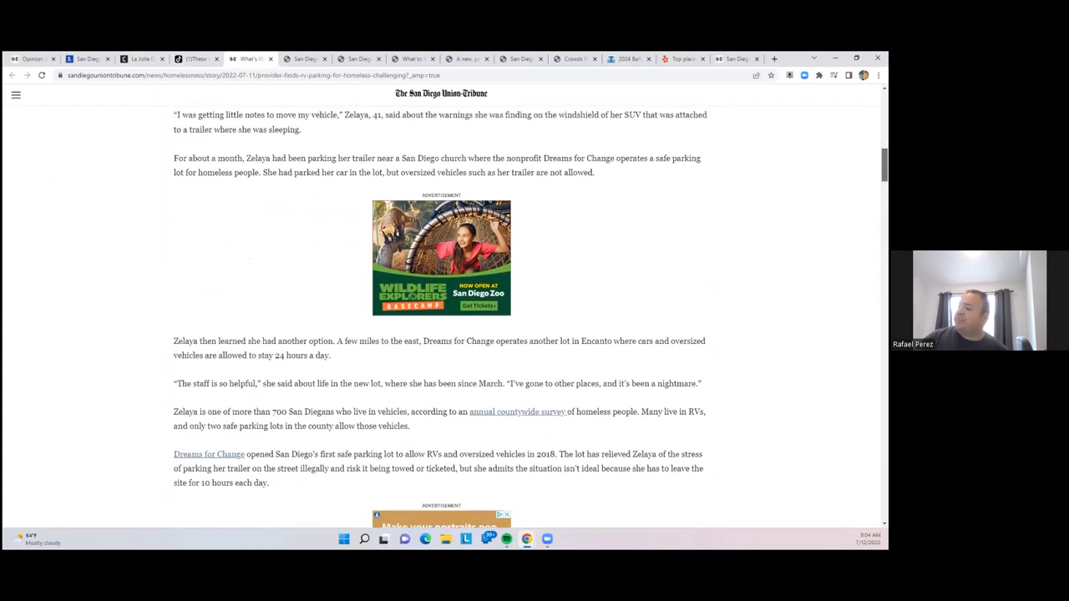
{"action": "scroll", "scroll_direction": "down", "scroll_amount": 3}
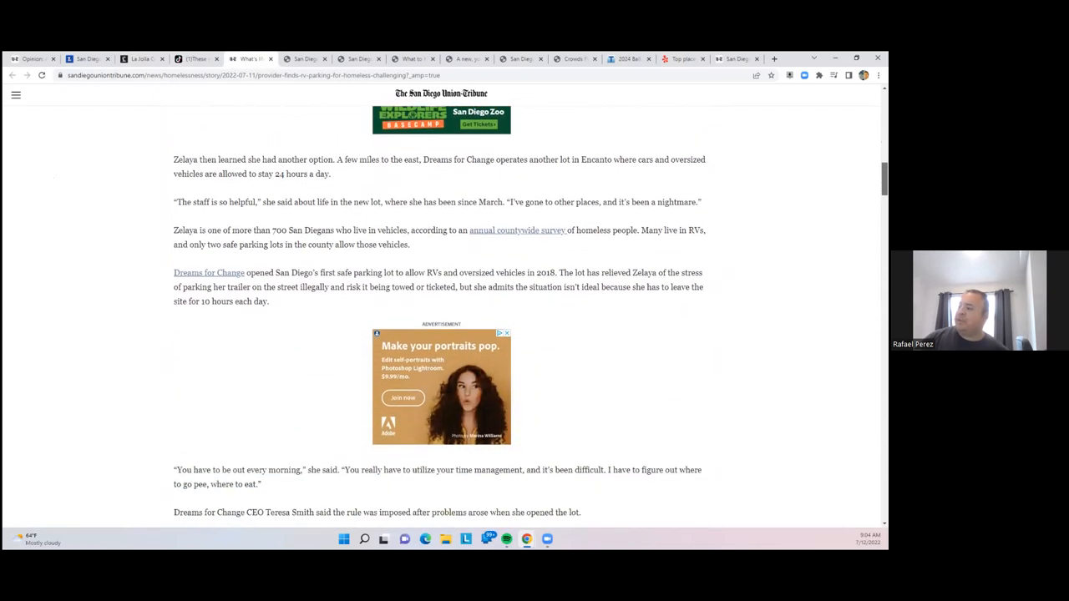
{"action": "scroll", "scroll_direction": "down", "scroll_amount": 3}
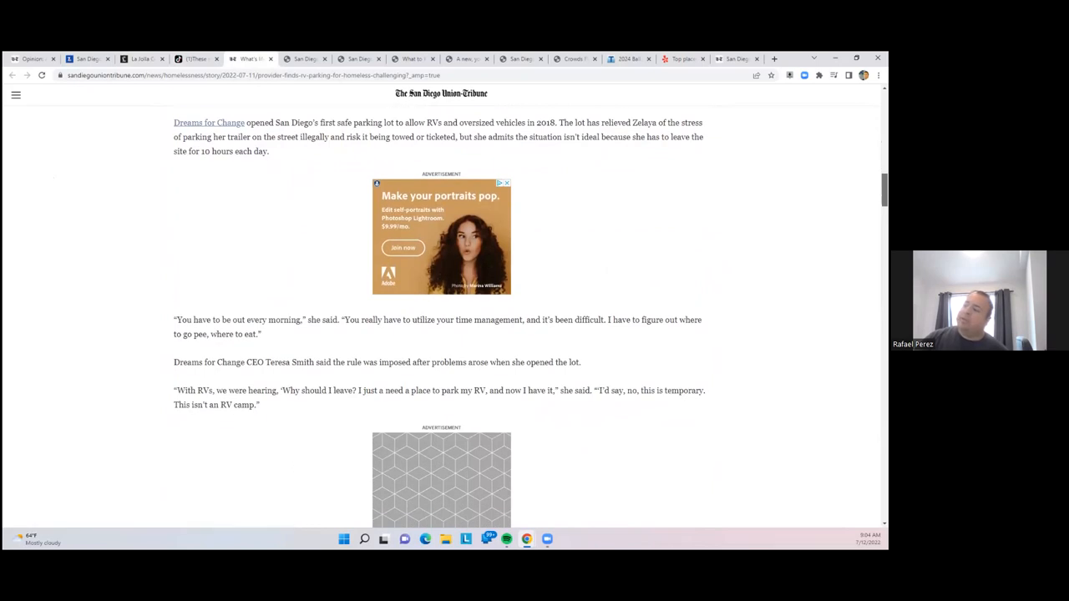
{"action": "scroll", "scroll_direction": "down", "scroll_amount": 3}
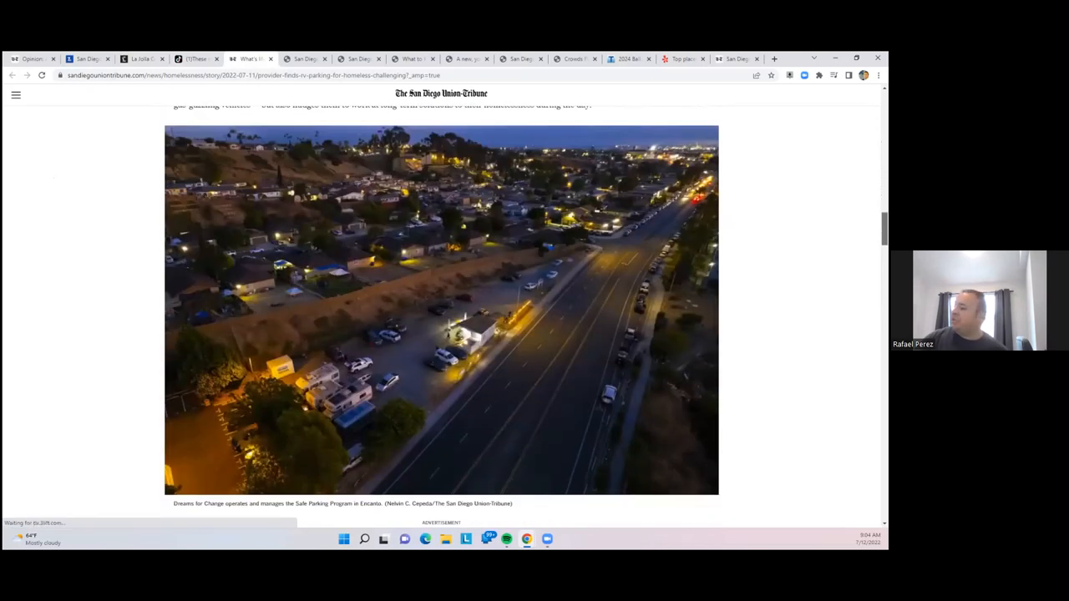
{"action": "scroll", "scroll_direction": "down", "scroll_amount": 3}
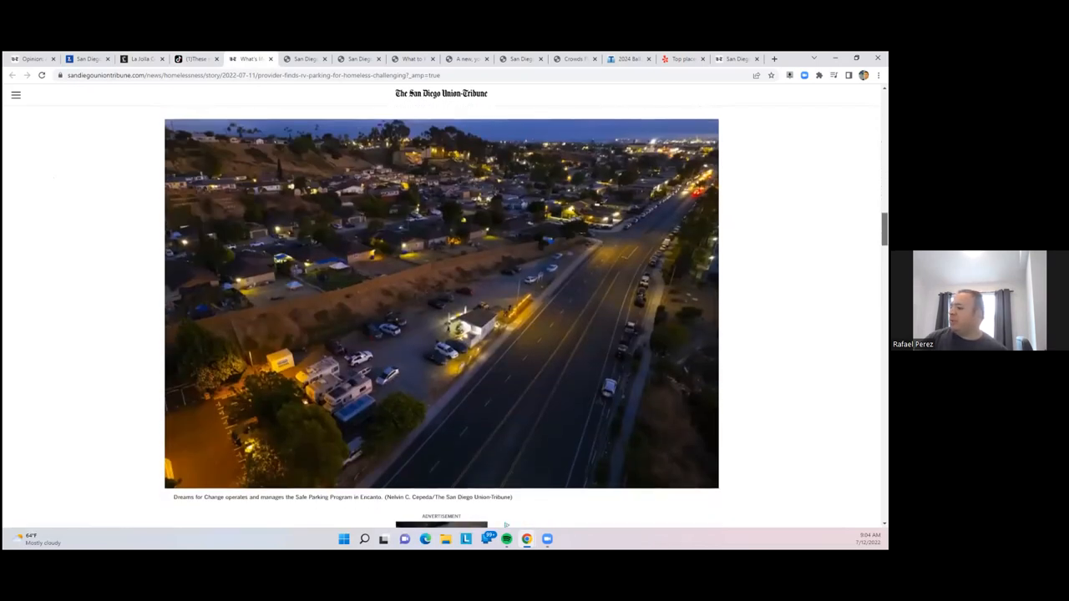
{"action": "scroll", "scroll_direction": "down", "scroll_amount": 3}
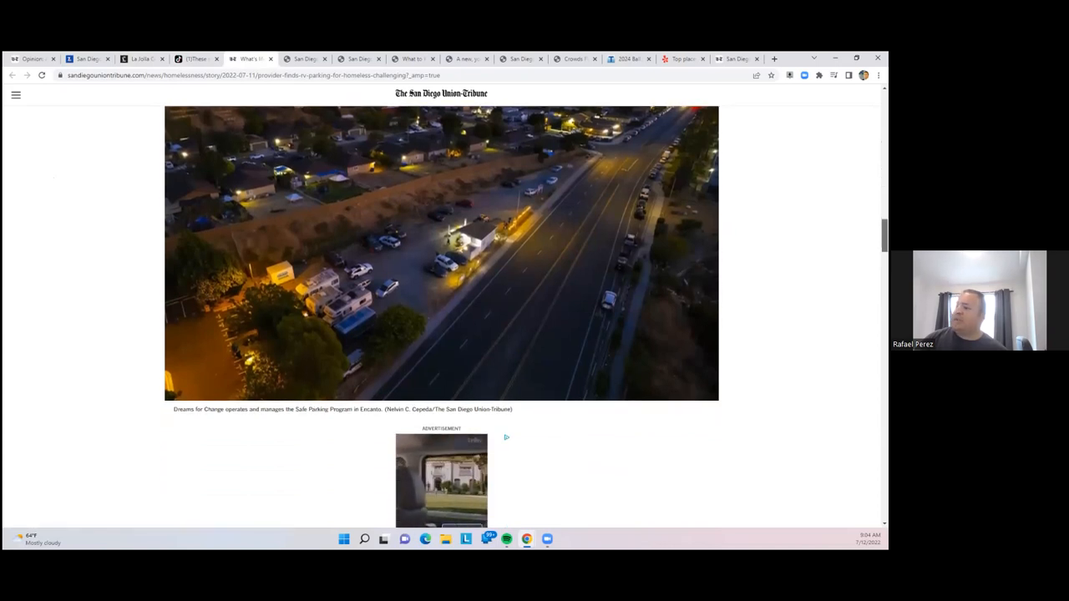
{"action": "scroll", "scroll_direction": "down", "scroll_amount": 3}
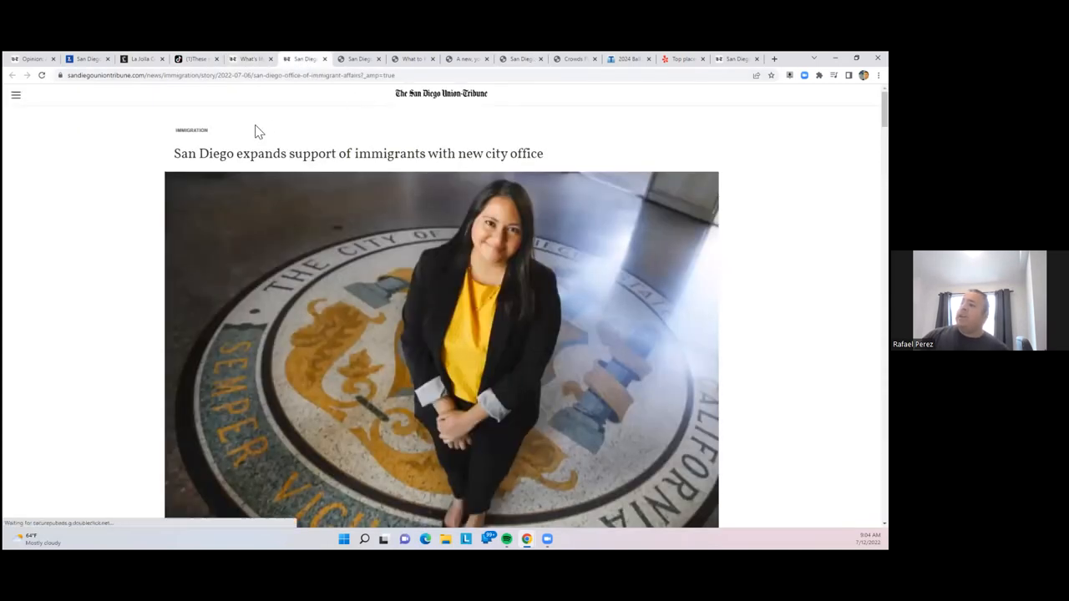
{"action": "mouse_move", "coordinate": [68, 198]}
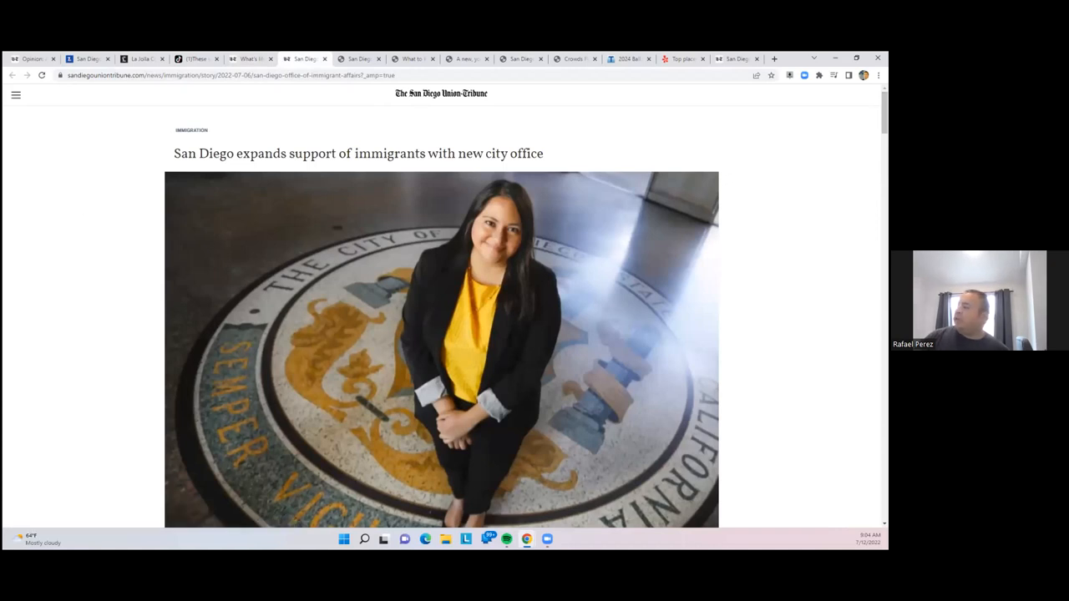
Scroll slightly into the Union-Tribune story on the new city office for immigrants
{"action": "scroll", "scroll_direction": "down", "scroll_amount": 3}
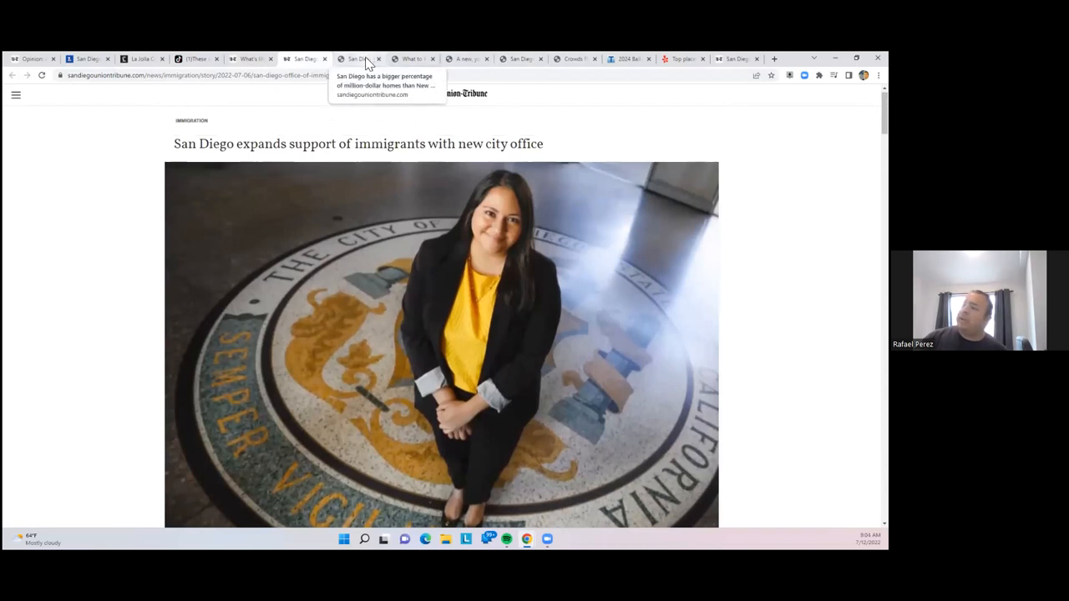
Switch to the Union-Tribune million-dollar homes article and read its opening comparison with New York City
{"action": "left_click", "coordinate": [361, 58]}
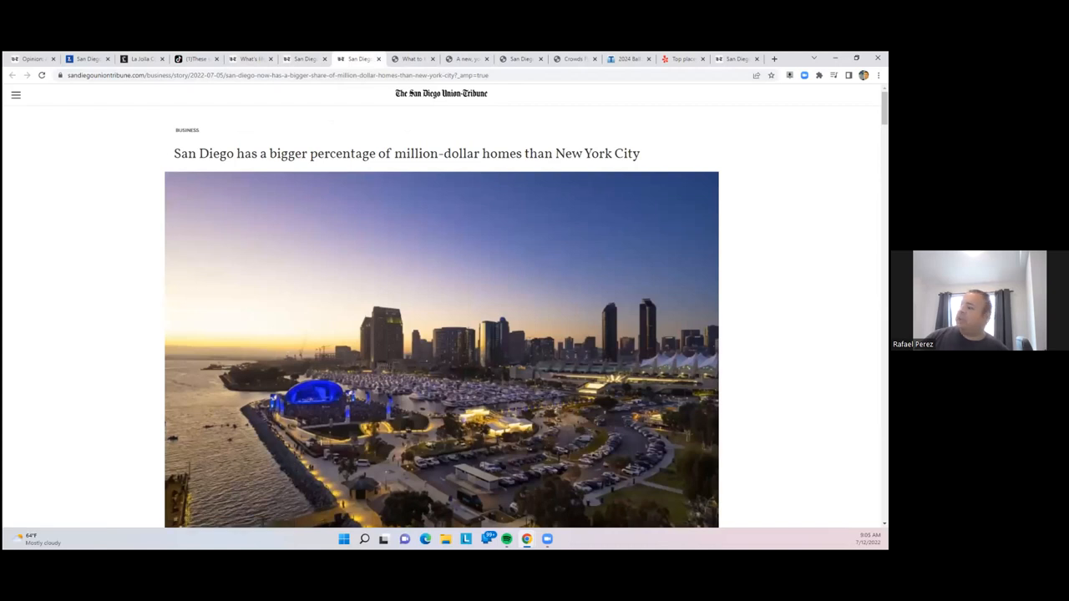
{"action": "scroll", "scroll_direction": "down", "scroll_amount": 3}
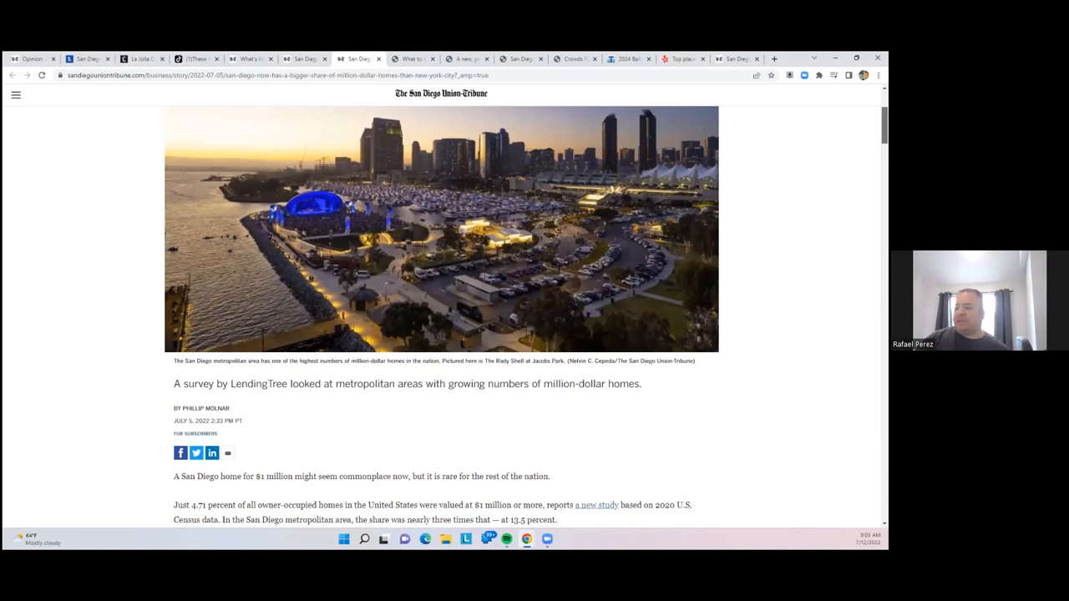
{"action": "scroll", "scroll_direction": "down", "scroll_amount": 3}
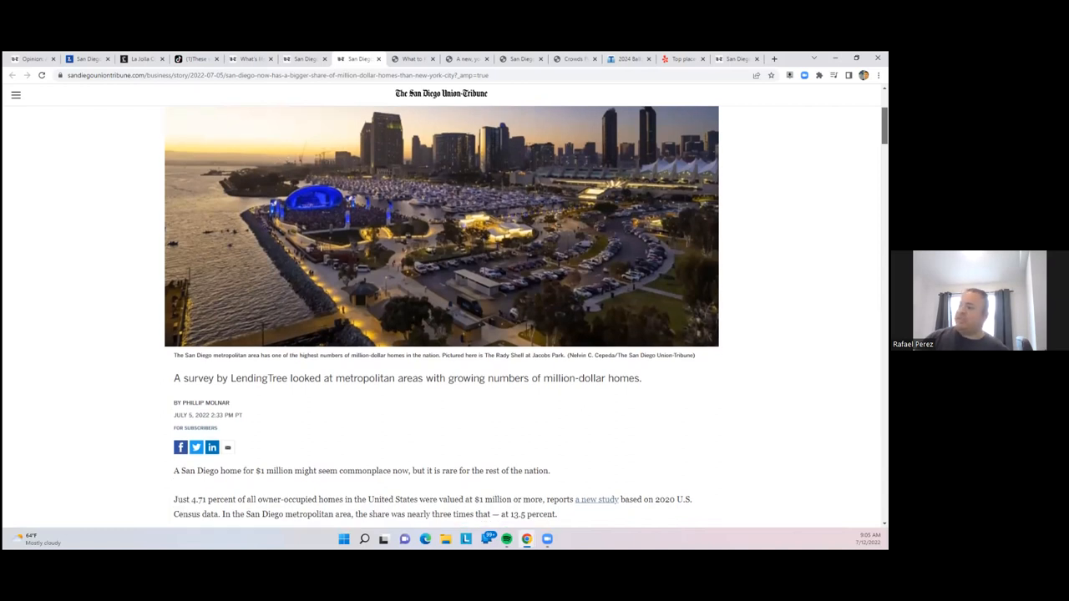
{"action": "scroll", "scroll_direction": "down", "scroll_amount": 3}
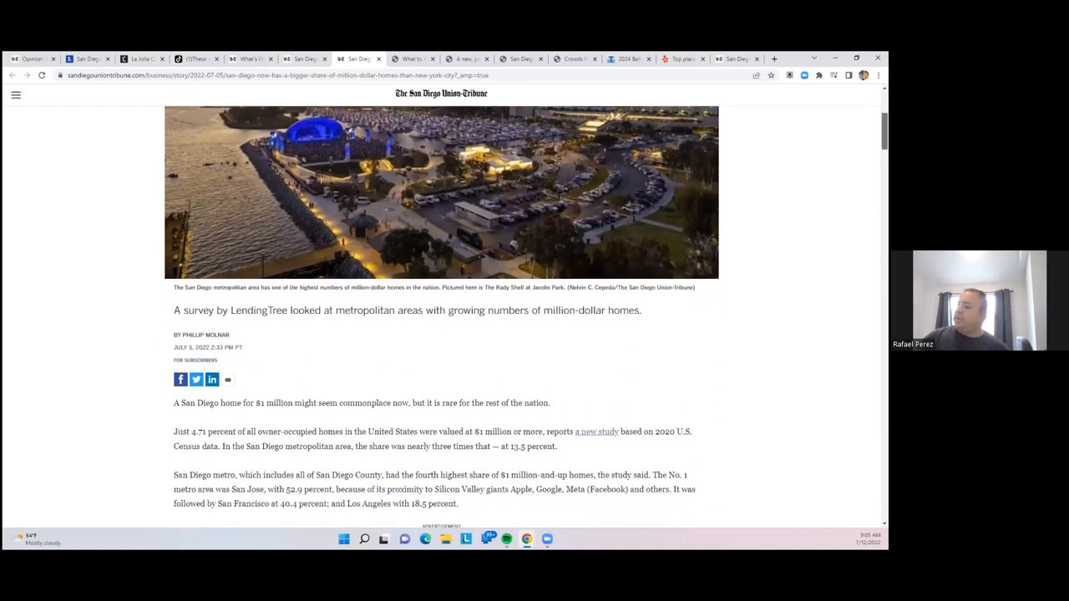
{"action": "scroll", "scroll_direction": "down", "scroll_amount": 3}
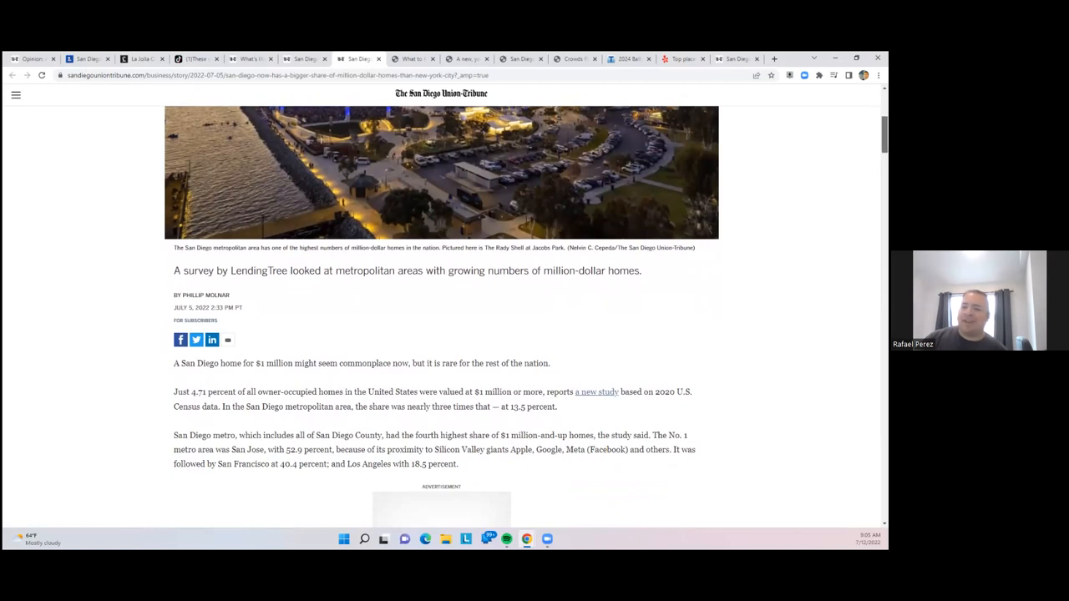
Continue down the million-dollar homes story into the LendingTree study details
{"action": "scroll", "scroll_direction": "down", "scroll_amount": 3}
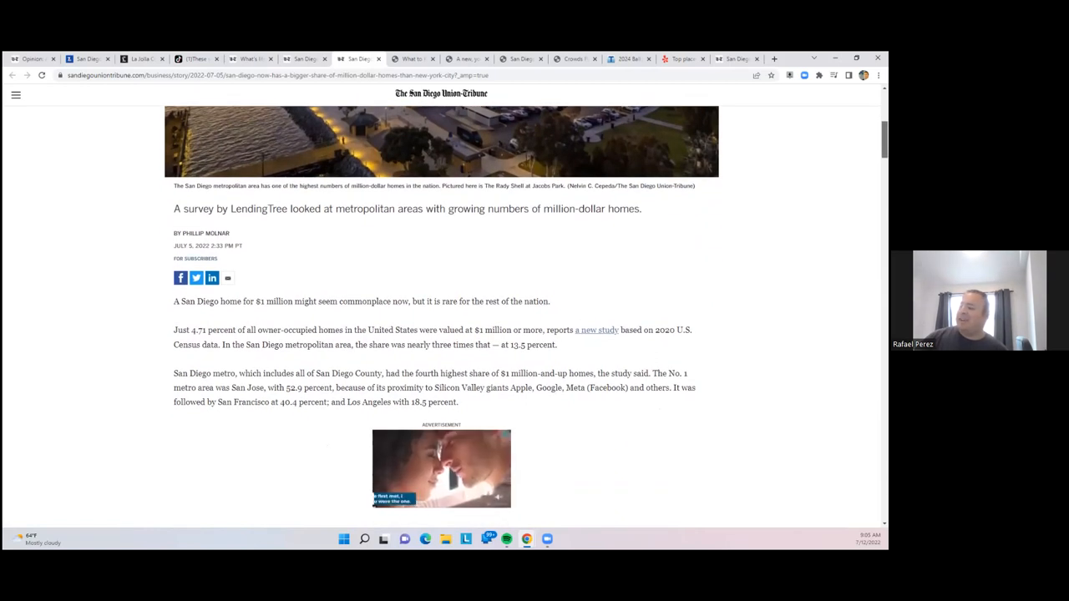
{"action": "scroll", "scroll_direction": "down", "scroll_amount": 3}
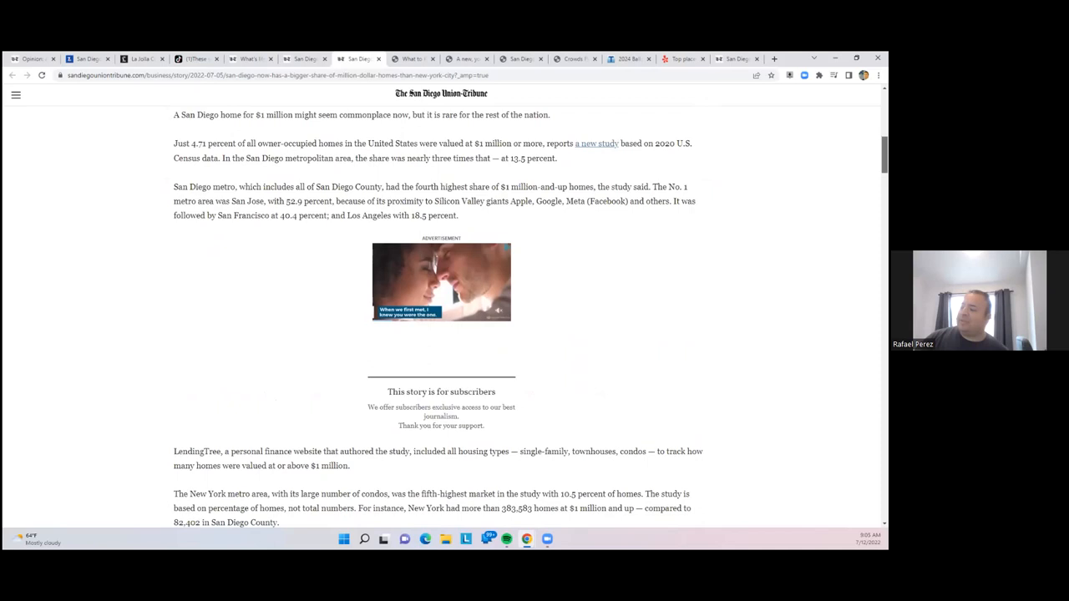
{"action": "scroll", "scroll_direction": "down", "scroll_amount": 3}
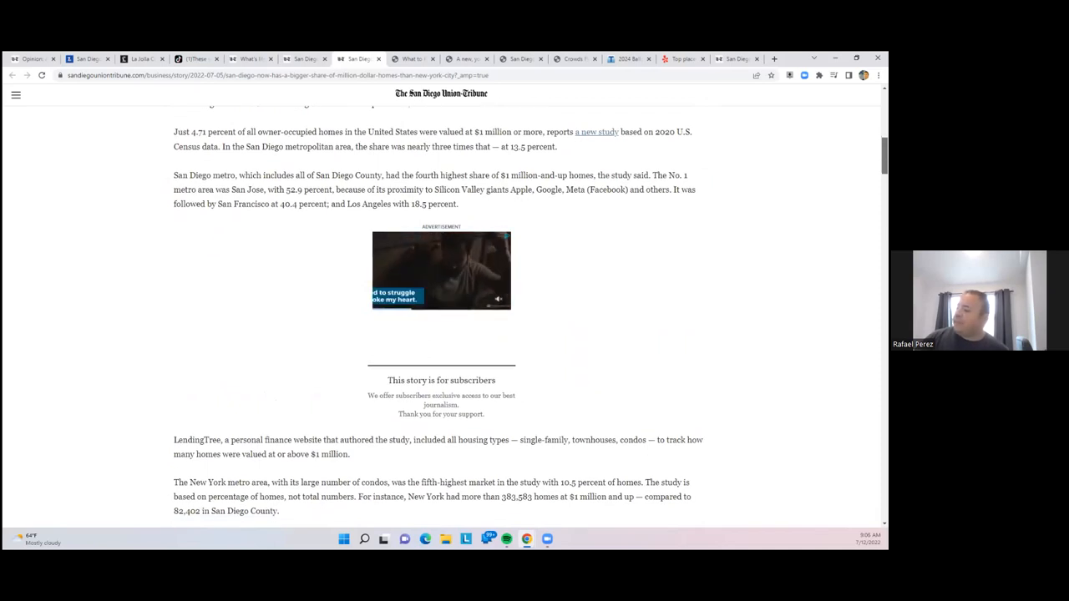
{"action": "scroll", "scroll_direction": "down", "scroll_amount": 3}
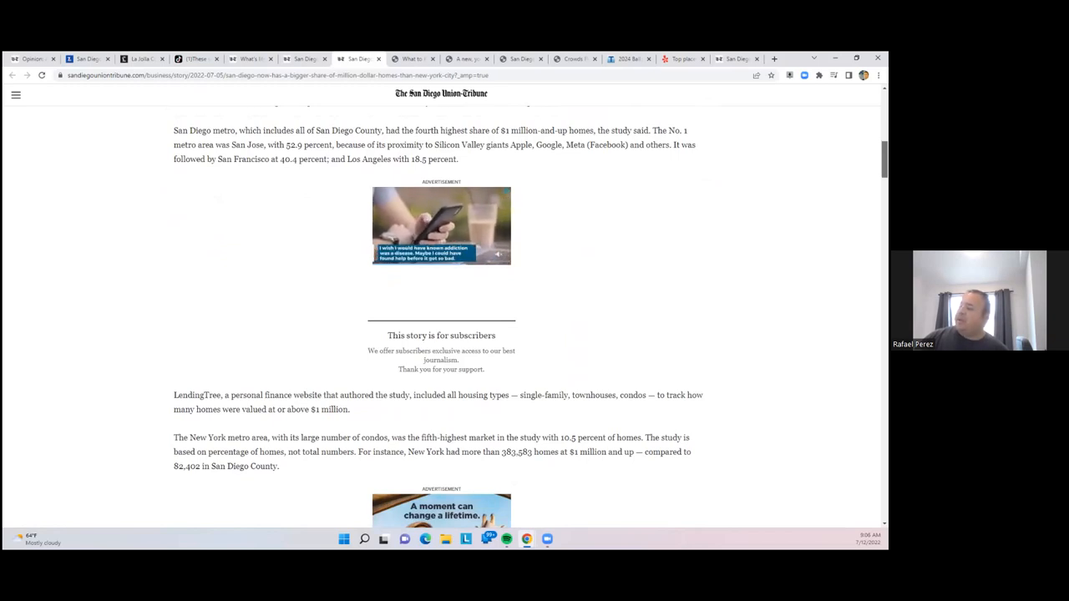
{"action": "scroll", "scroll_direction": "down", "scroll_amount": 3}
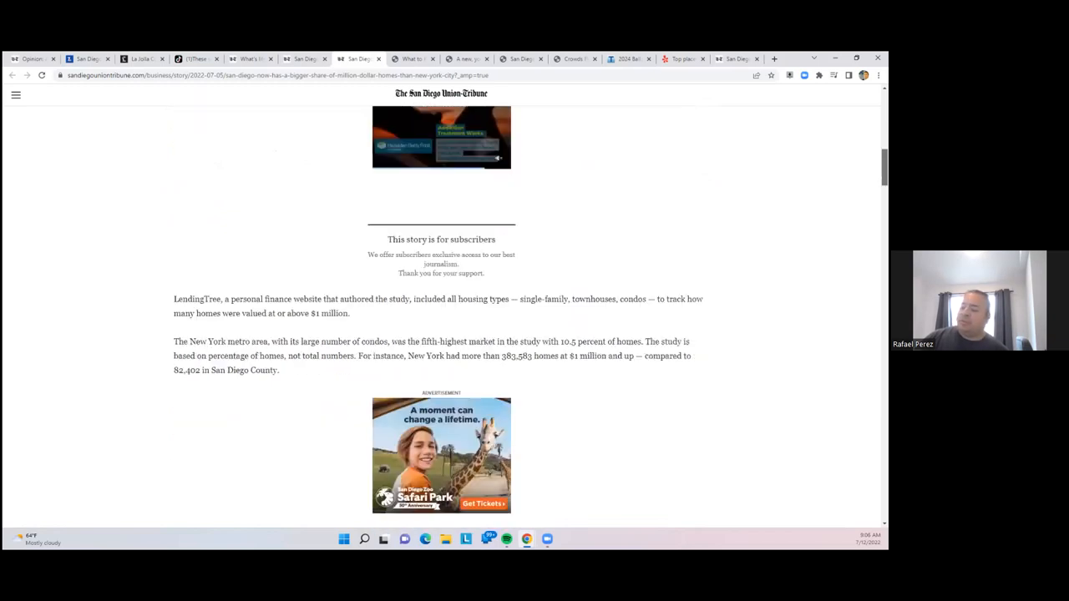
{"action": "scroll", "scroll_direction": "down", "scroll_amount": 3}
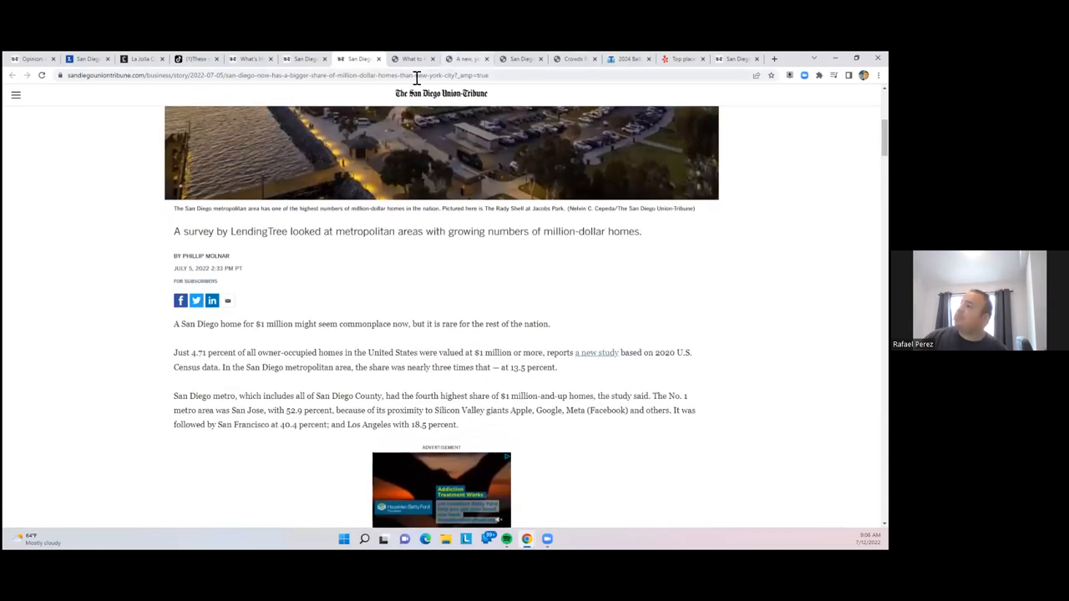
Switch to the NBC San Diego 2022 Pride Parade guide showing its headline and rainbow-flag photo
{"action": "left_click", "coordinate": [413, 59]}
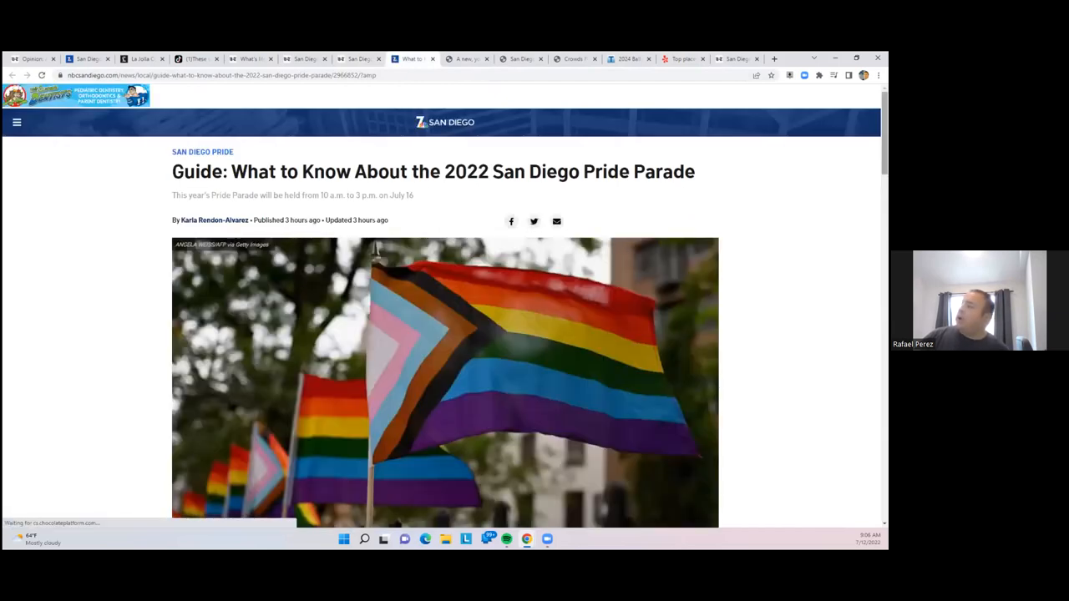
{"action": "scroll", "scroll_direction": "down", "scroll_amount": 3}
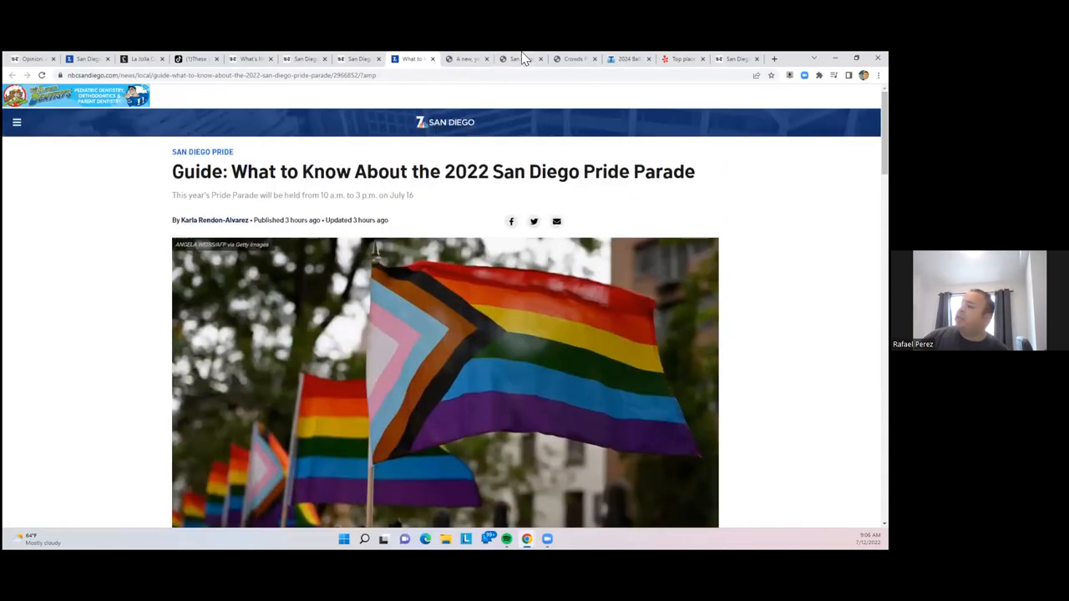
Switch to the Union-Tribune housing density debate article and read into the young renter's story
{"action": "left_click", "coordinate": [466, 59]}
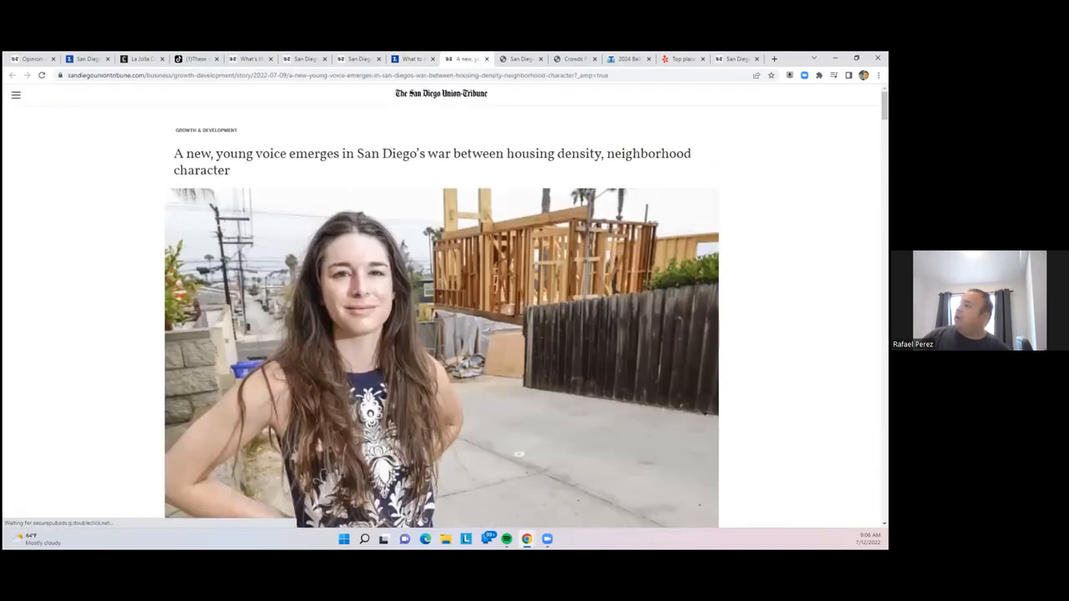
{"action": "scroll", "scroll_direction": "down", "scroll_amount": 3}
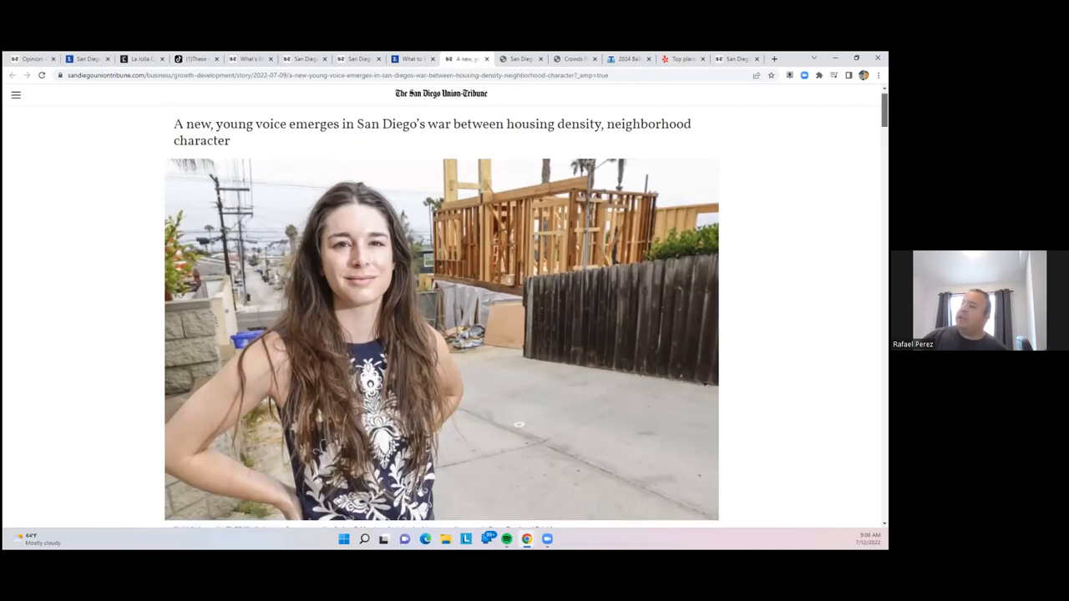
{"action": "scroll", "scroll_direction": "down", "scroll_amount": 3}
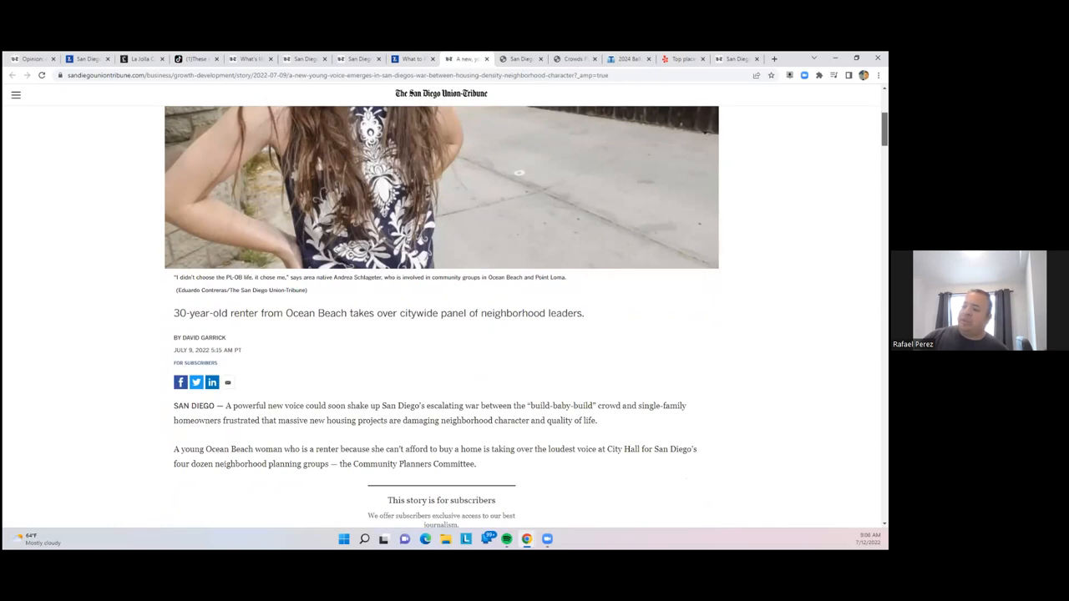
{"action": "scroll", "scroll_direction": "down", "scroll_amount": 3}
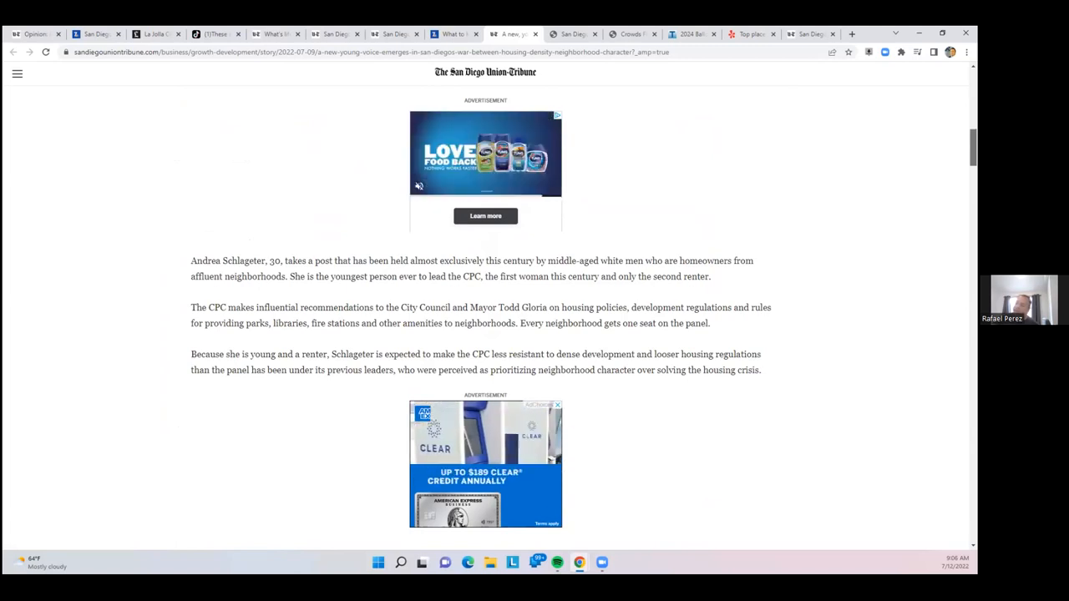
{"action": "scroll", "scroll_direction": "down", "scroll_amount": 3}
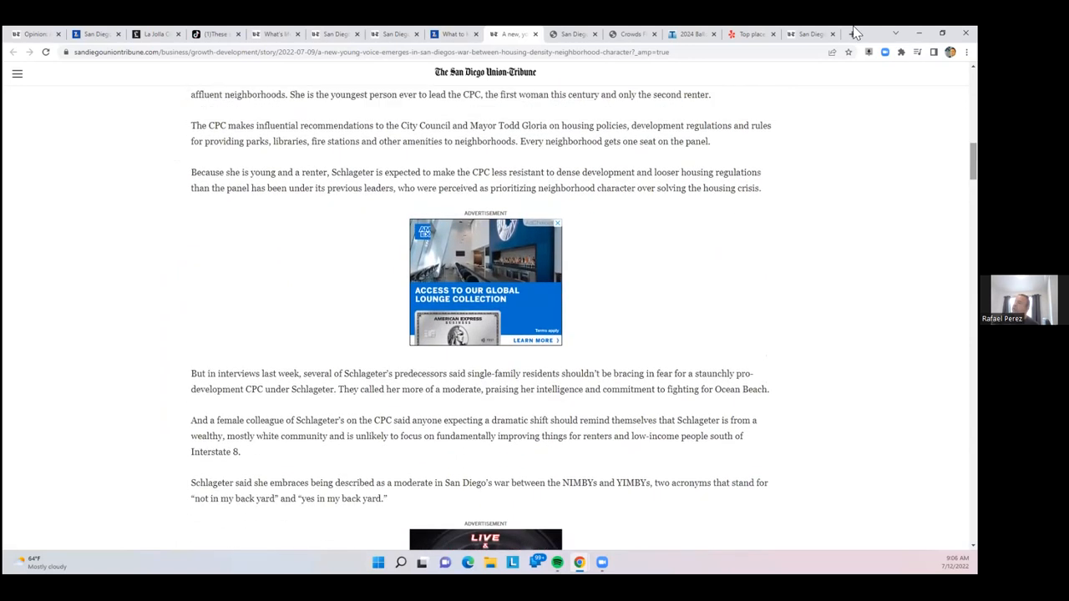
{"action": "mouse_move", "coordinate": [572, 34]}
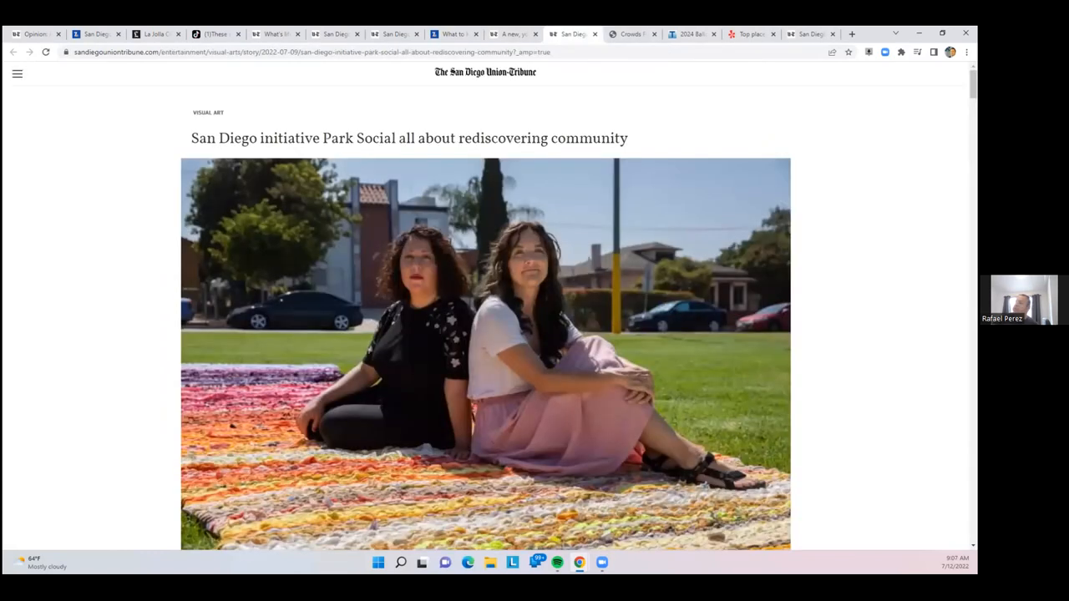
Read through the Union-Tribune Park Social story, return toward the top, then bring up the Ocean Beach Pier tab
{"action": "scroll", "scroll_direction": "down", "scroll_amount": 3}
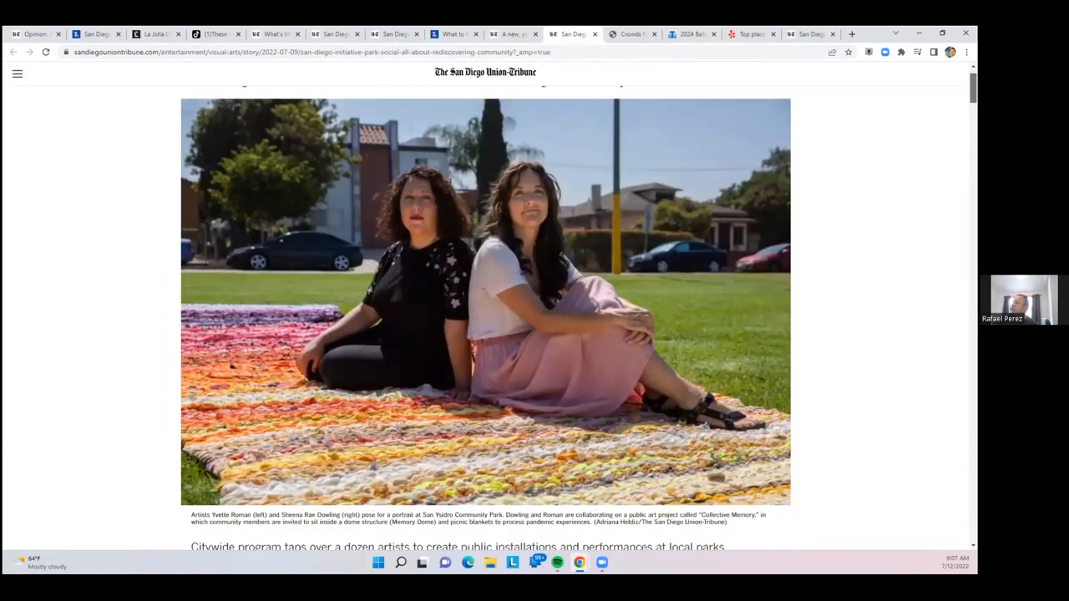
{"action": "scroll", "scroll_direction": "down", "scroll_amount": 3}
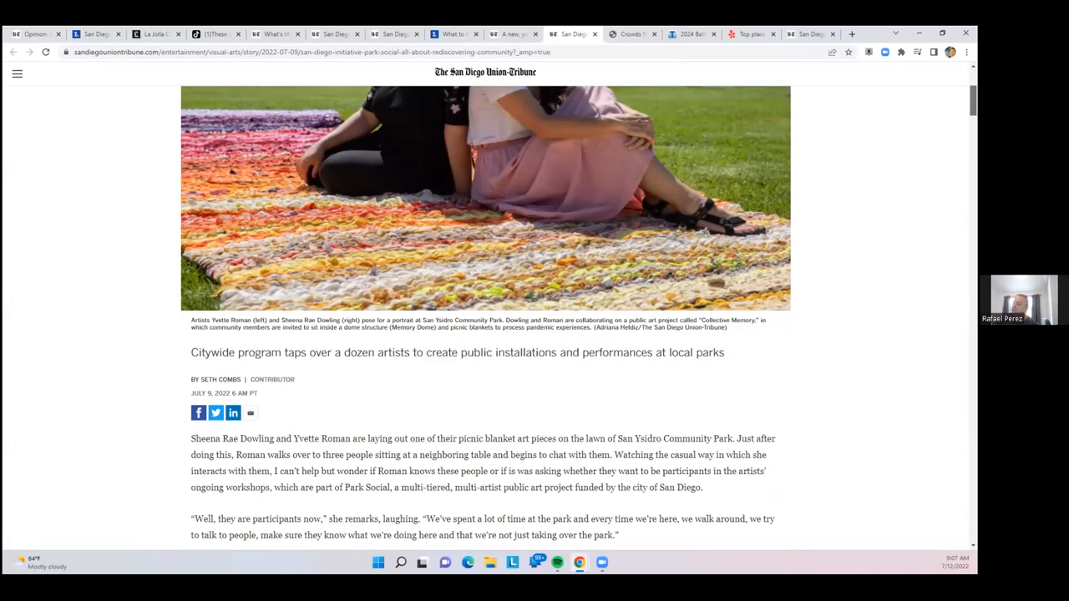
{"action": "scroll", "scroll_direction": "down", "scroll_amount": 3}
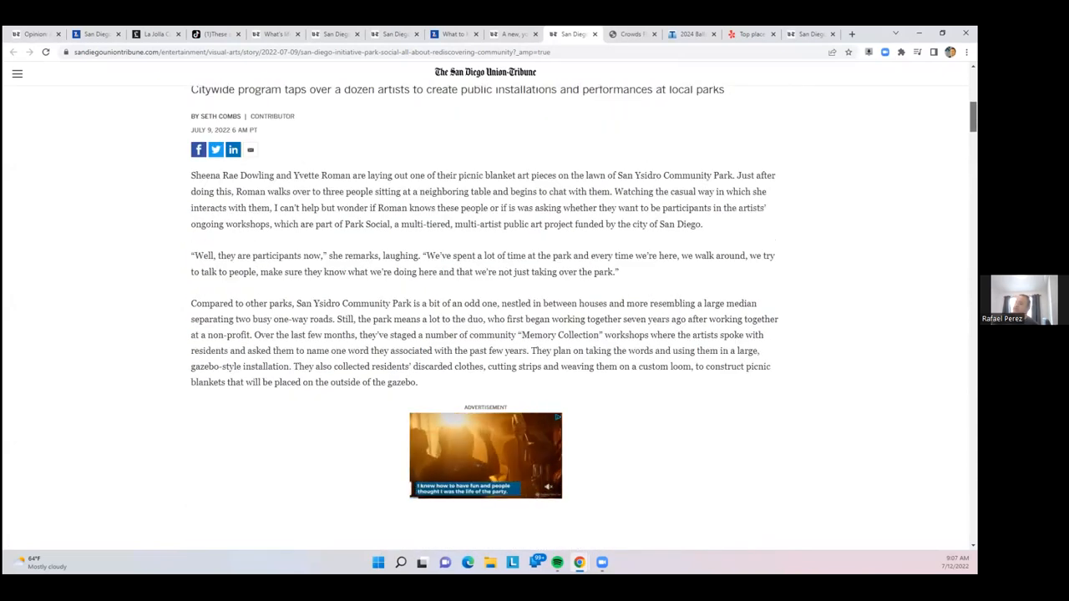
{"action": "scroll", "scroll_direction": "down", "scroll_amount": 3}
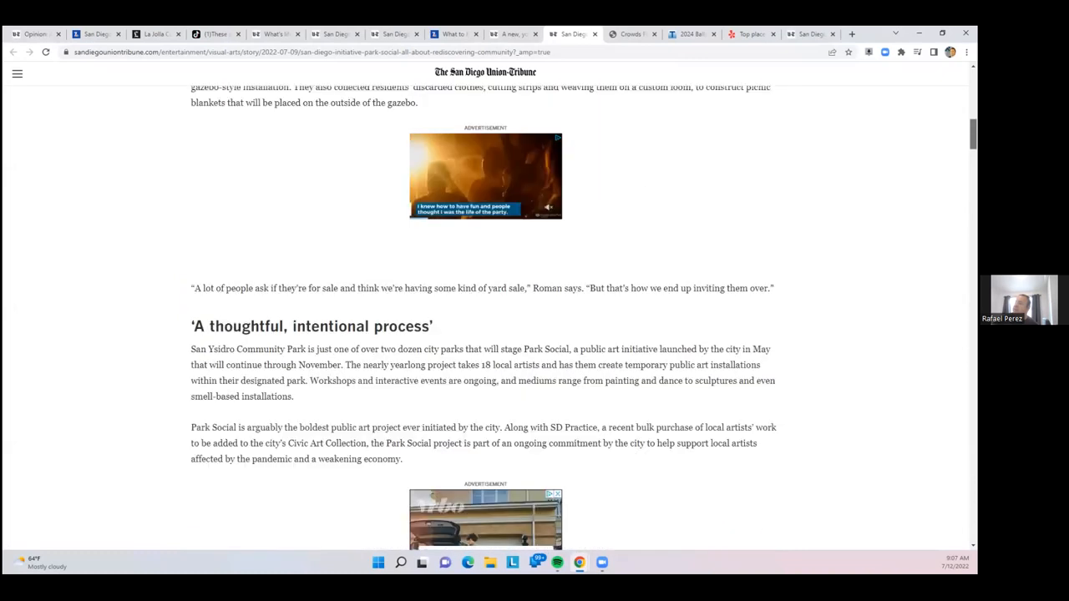
{"action": "scroll", "scroll_direction": "up", "scroll_amount": 3}
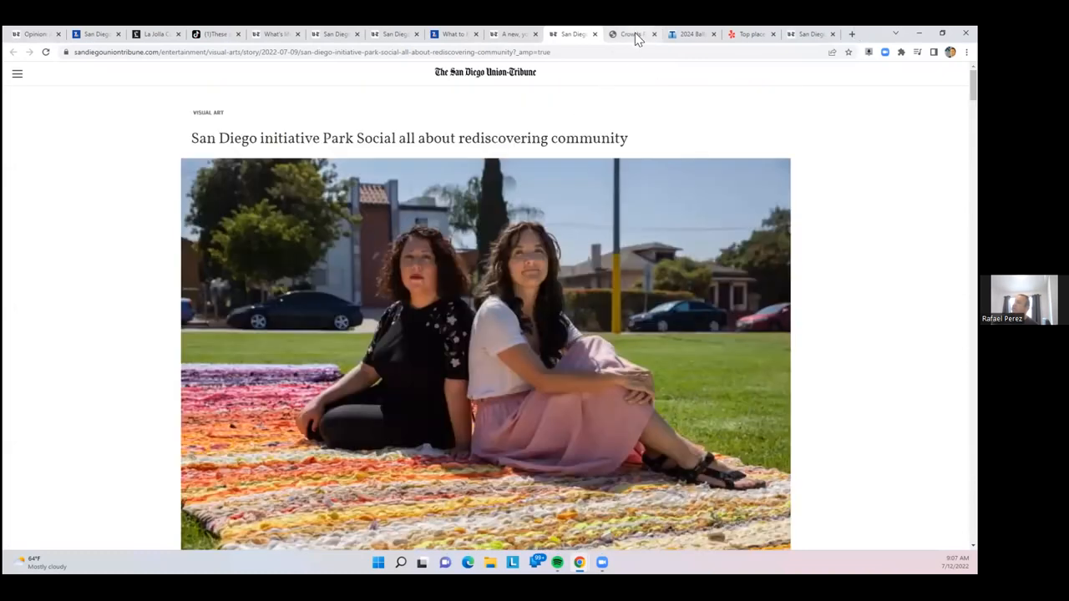
{"action": "left_click", "coordinate": [631, 33]}
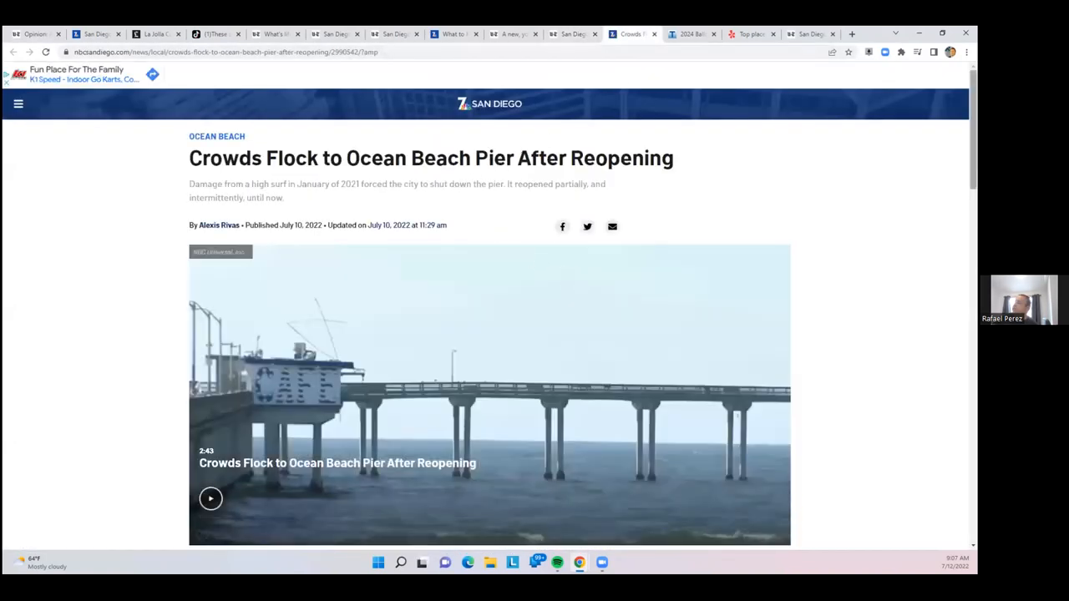
Read through the NBC San Diego Ocean Beach Pier reopening story, then bring up the 2024 library and parks ballot measure article
{"action": "scroll", "scroll_direction": "down", "scroll_amount": 3}
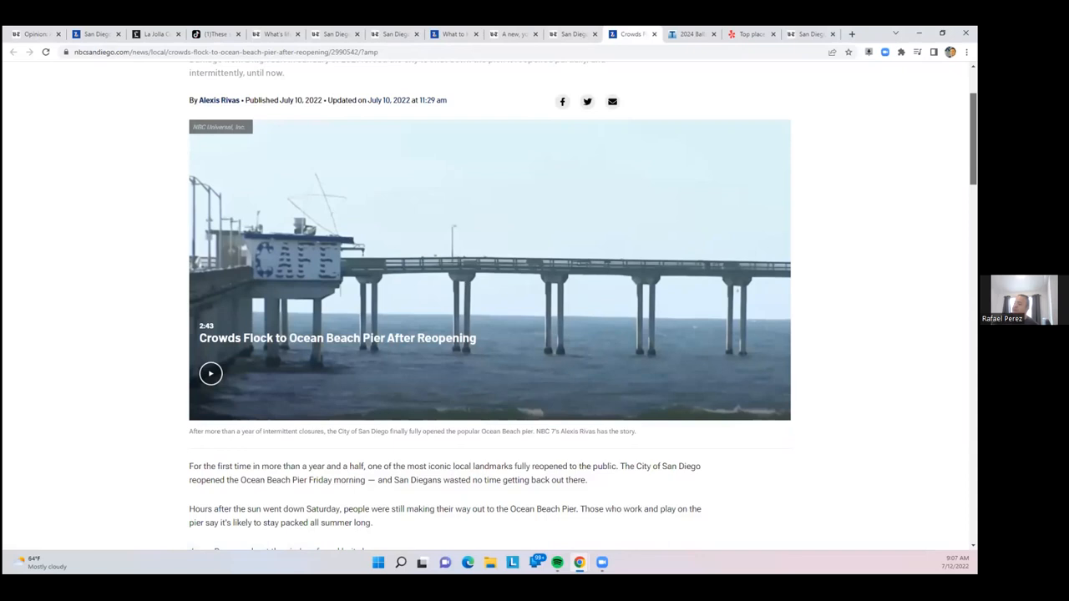
{"action": "scroll", "scroll_direction": "down", "scroll_amount": 3}
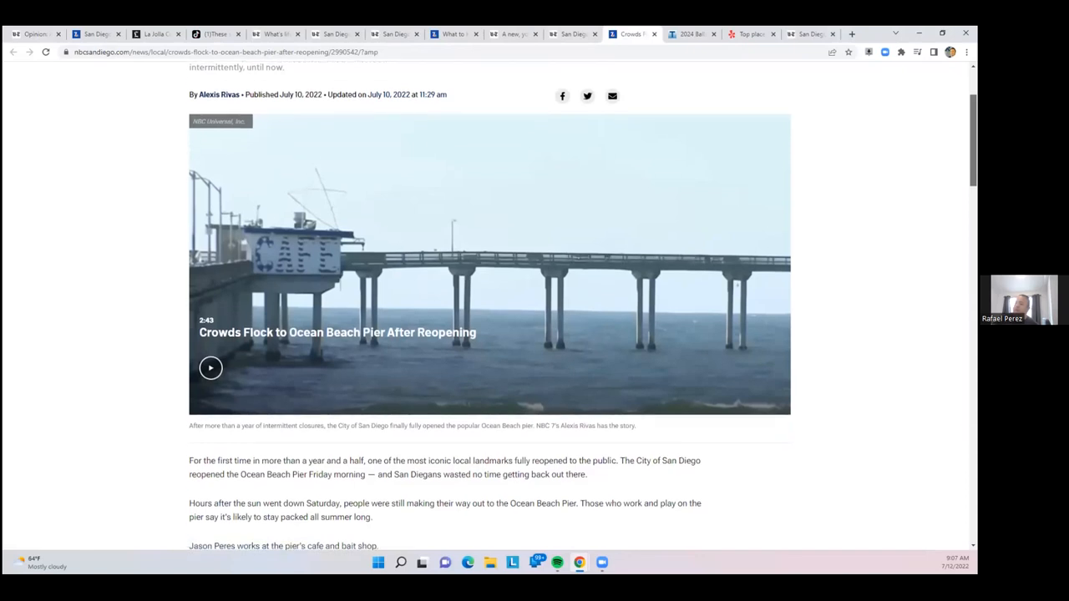
{"action": "scroll", "scroll_direction": "down", "scroll_amount": 3}
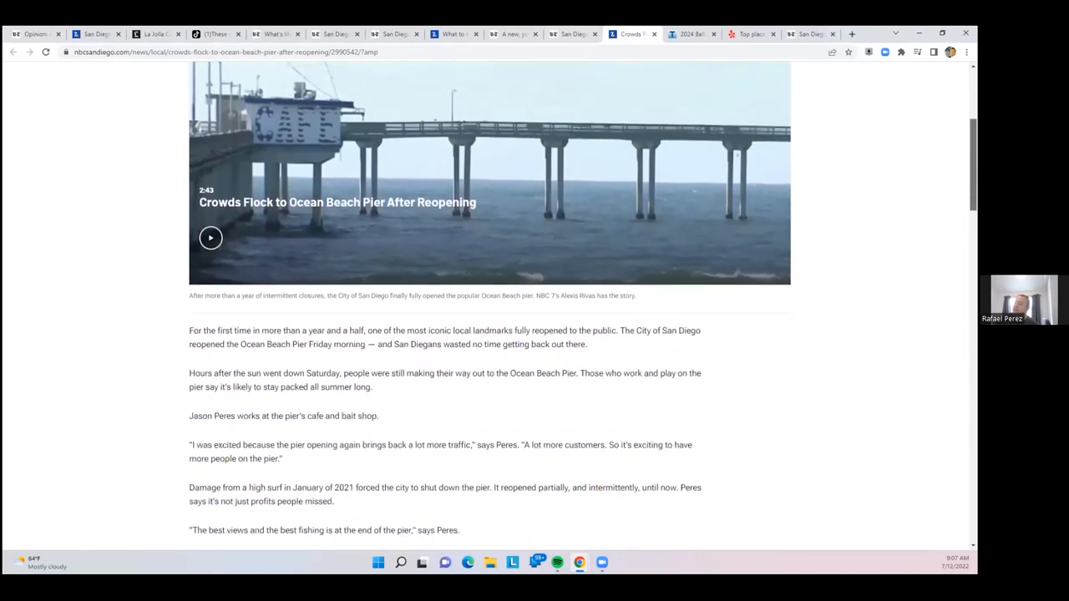
{"action": "scroll", "scroll_direction": "down", "scroll_amount": 3}
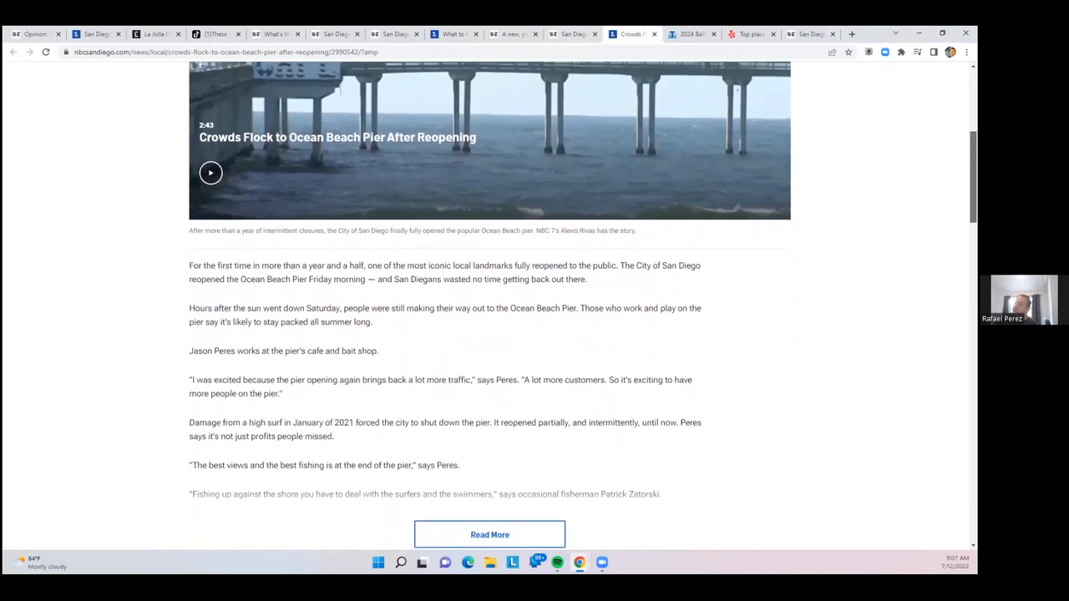
{"action": "scroll", "scroll_direction": "up", "scroll_amount": 3}
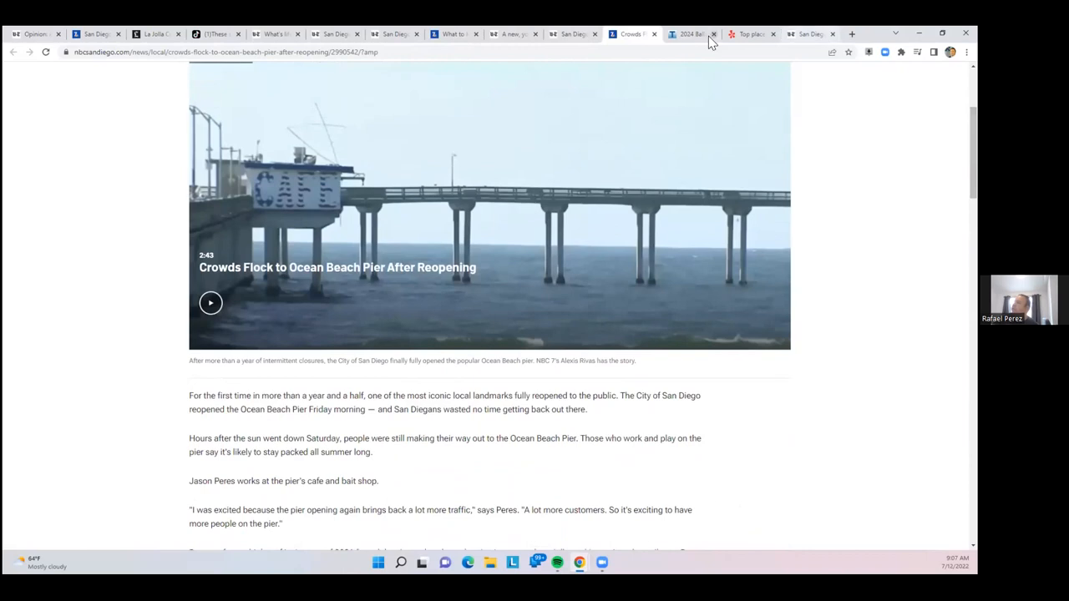
{"action": "left_click", "coordinate": [692, 34]}
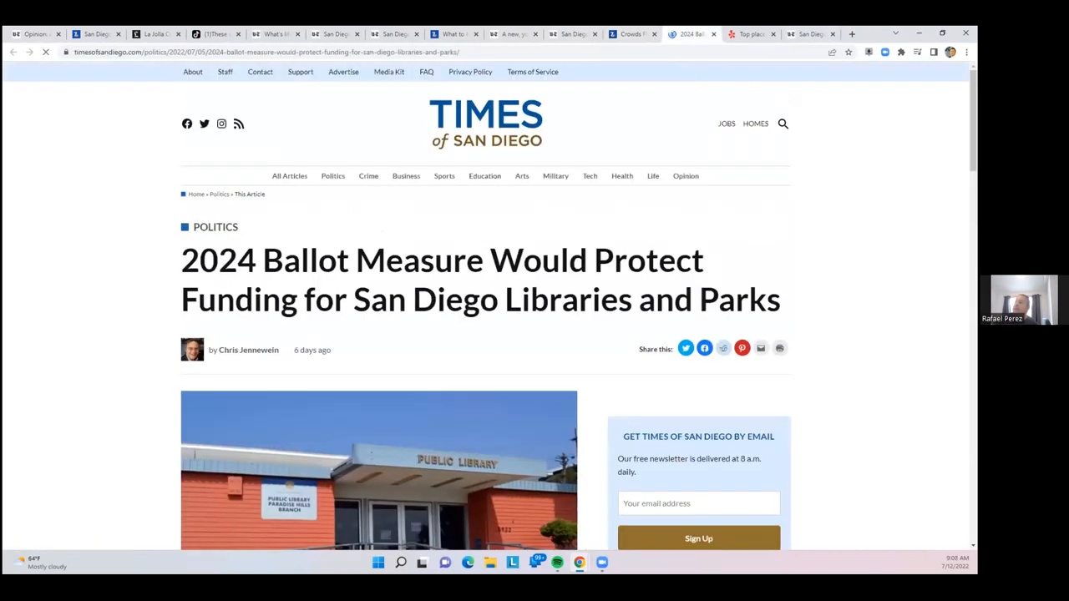
{"action": "mouse_move", "coordinate": [705, 252]}
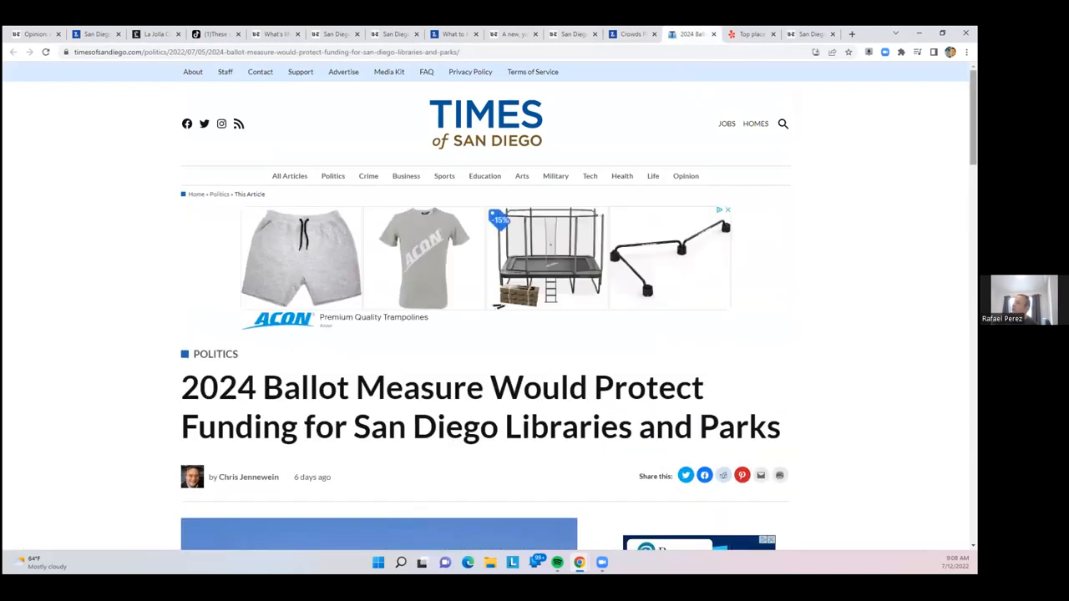
Read the Times of San Diego library and park funding ballot measure story into its body paragraphs
{"action": "scroll", "scroll_direction": "down", "scroll_amount": 3}
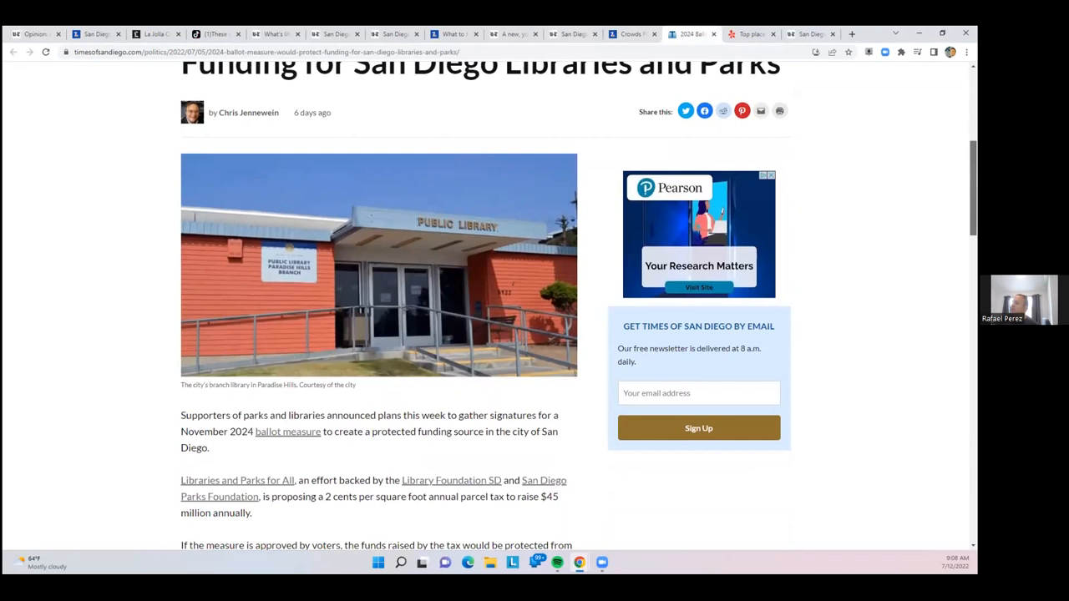
{"action": "scroll", "scroll_direction": "down", "scroll_amount": 3}
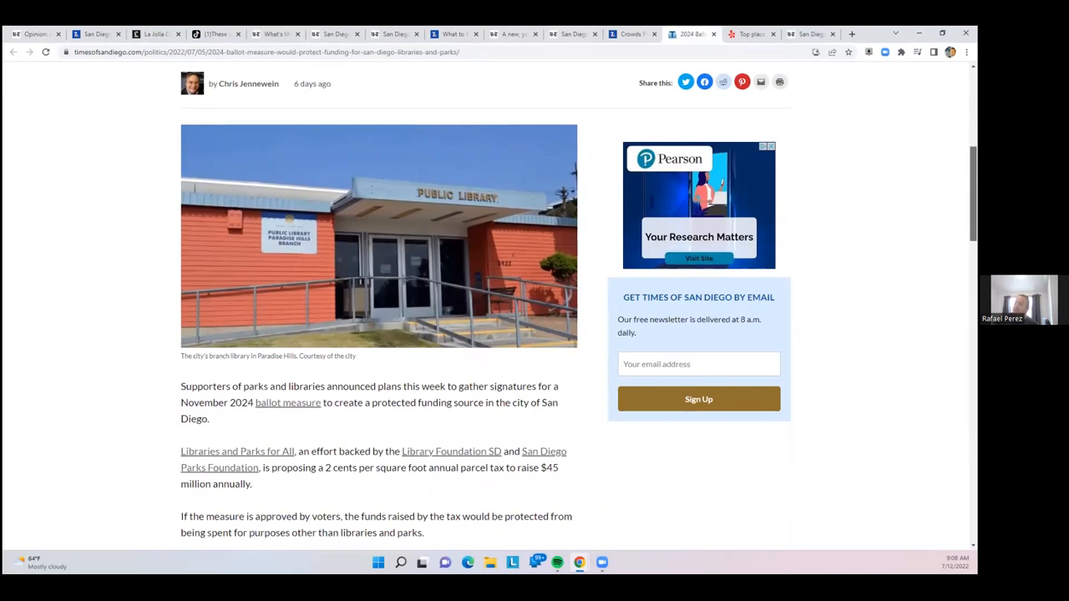
{"action": "scroll", "scroll_direction": "down", "scroll_amount": 3}
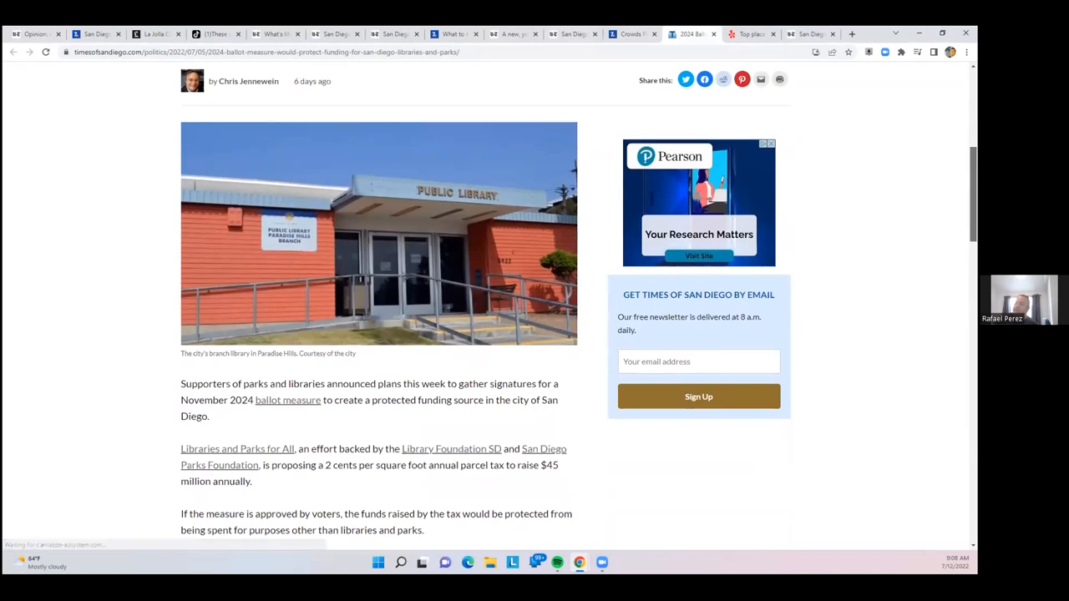
{"action": "scroll", "scroll_direction": "down", "scroll_amount": 3}
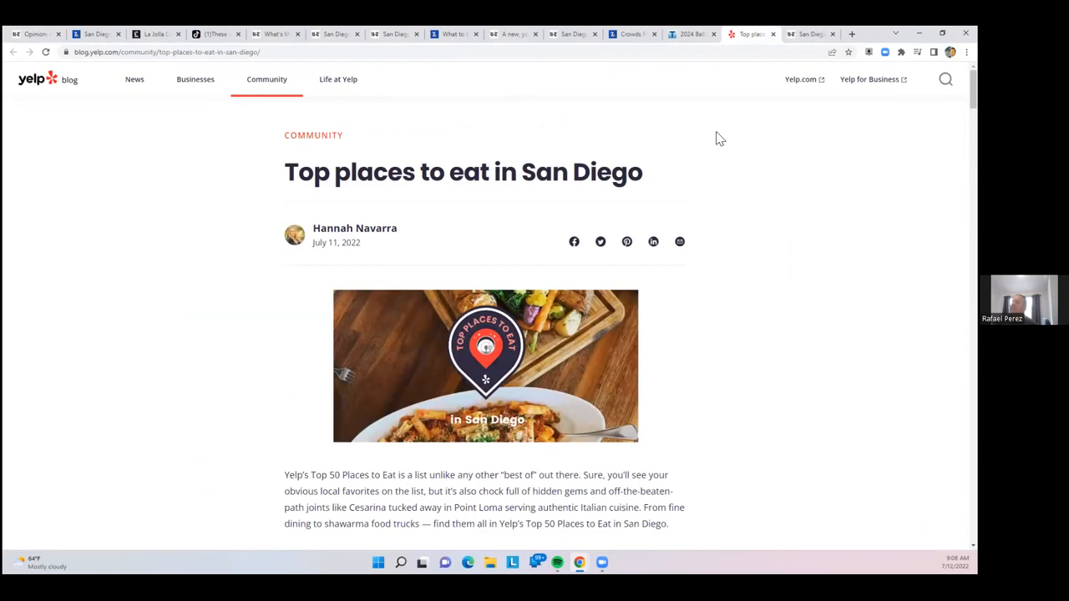
Read the Yelp Blog 'Top places to eat in San Diego' post through its first five restaurants
{"action": "scroll", "scroll_direction": "down", "scroll_amount": 3}
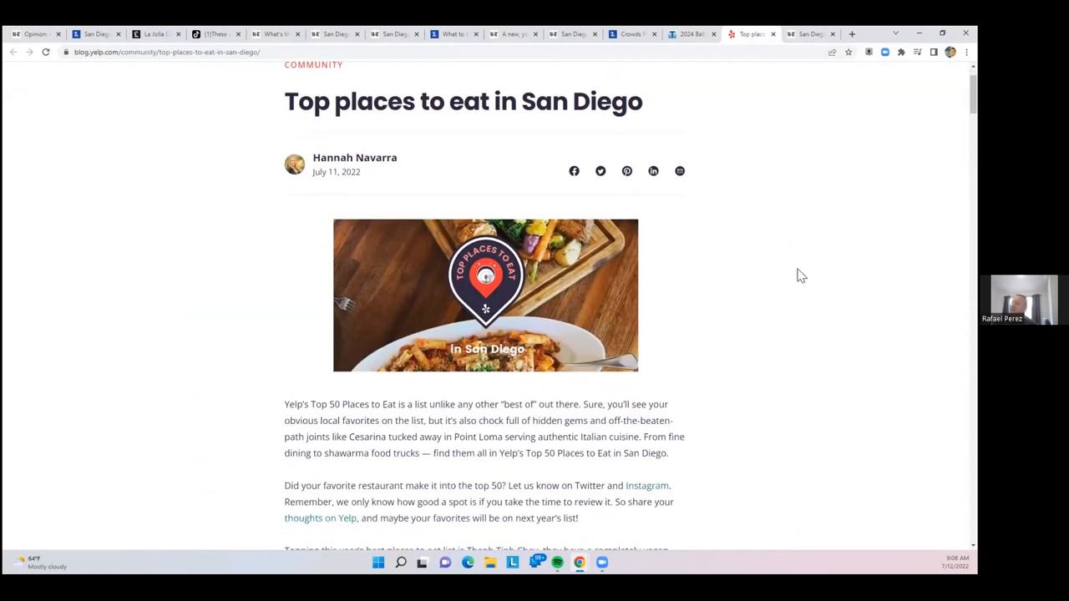
{"action": "scroll", "scroll_direction": "down", "scroll_amount": 3}
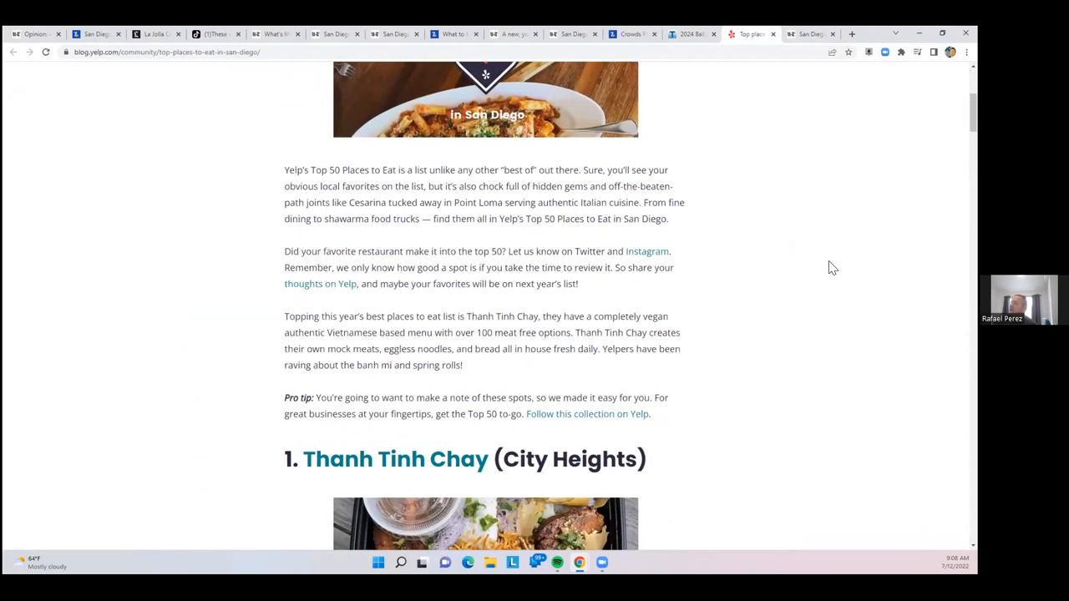
{"action": "scroll", "scroll_direction": "down", "scroll_amount": 3}
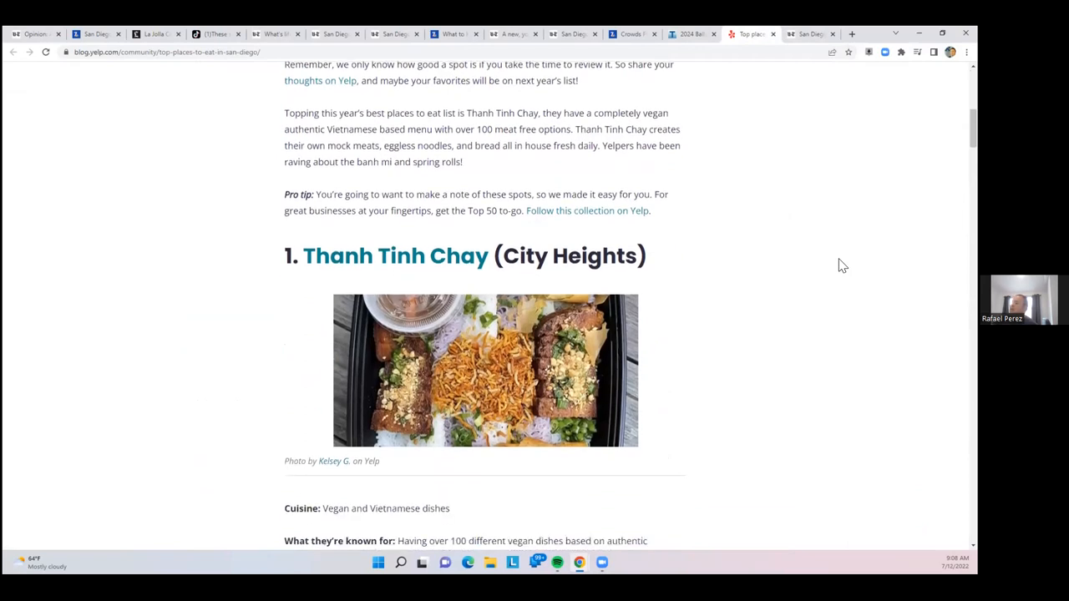
{"action": "scroll", "scroll_direction": "down", "scroll_amount": 3}
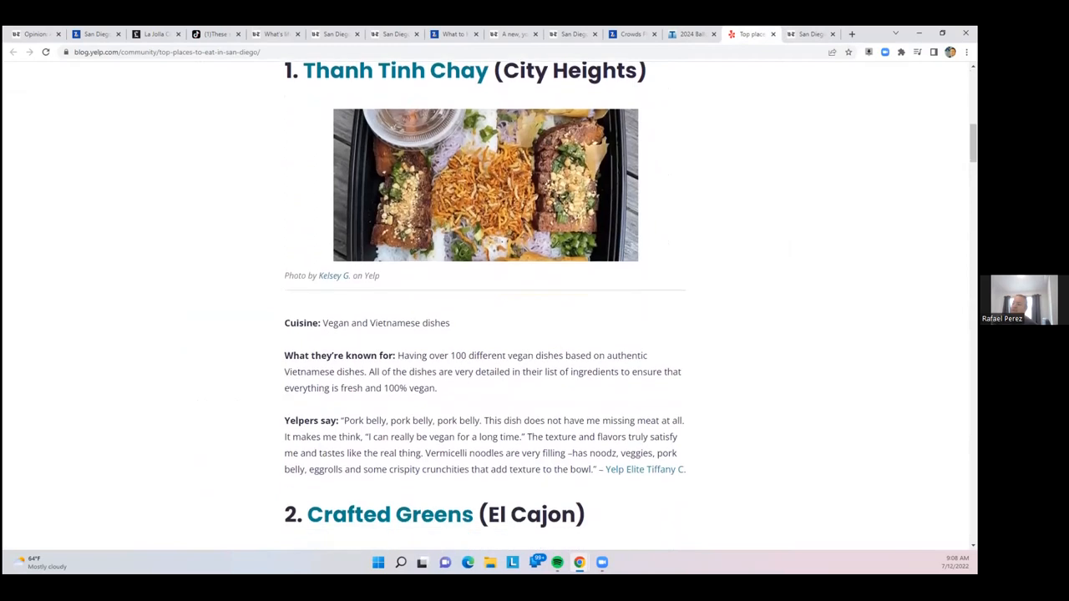
{"action": "scroll", "scroll_direction": "down", "scroll_amount": 3}
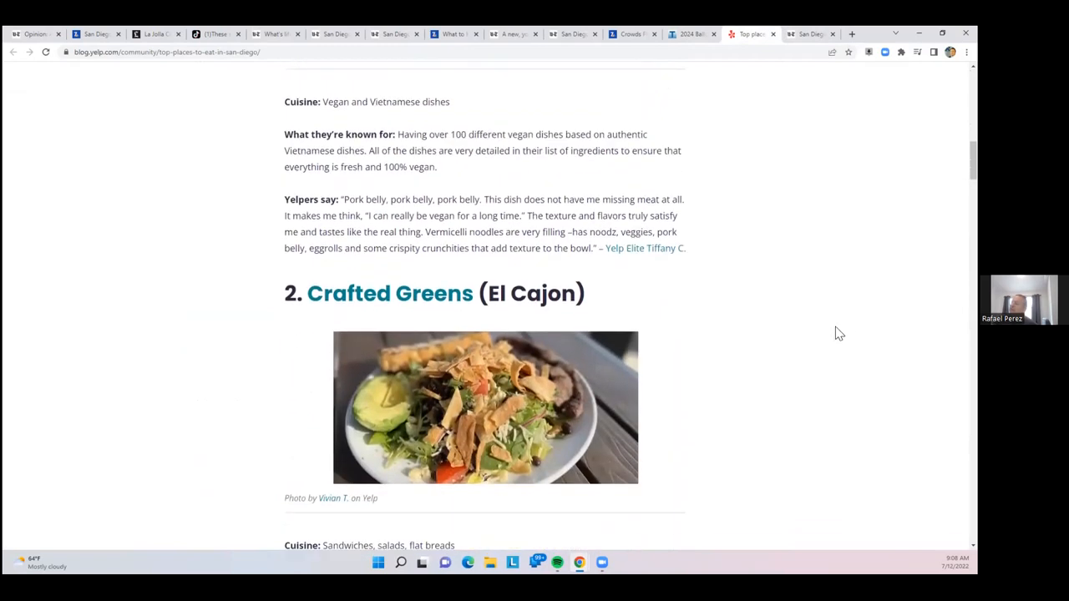
{"action": "scroll", "scroll_direction": "down", "scroll_amount": 3}
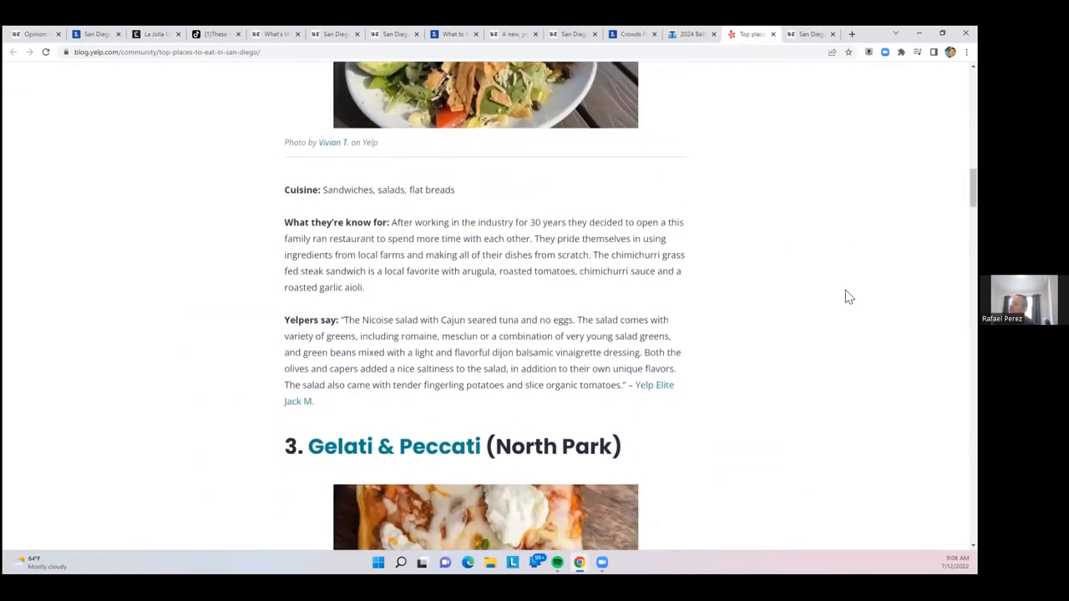
Continue down the Yelp list through the remaining restaurant entries
{"action": "scroll", "scroll_direction": "down", "scroll_amount": 3}
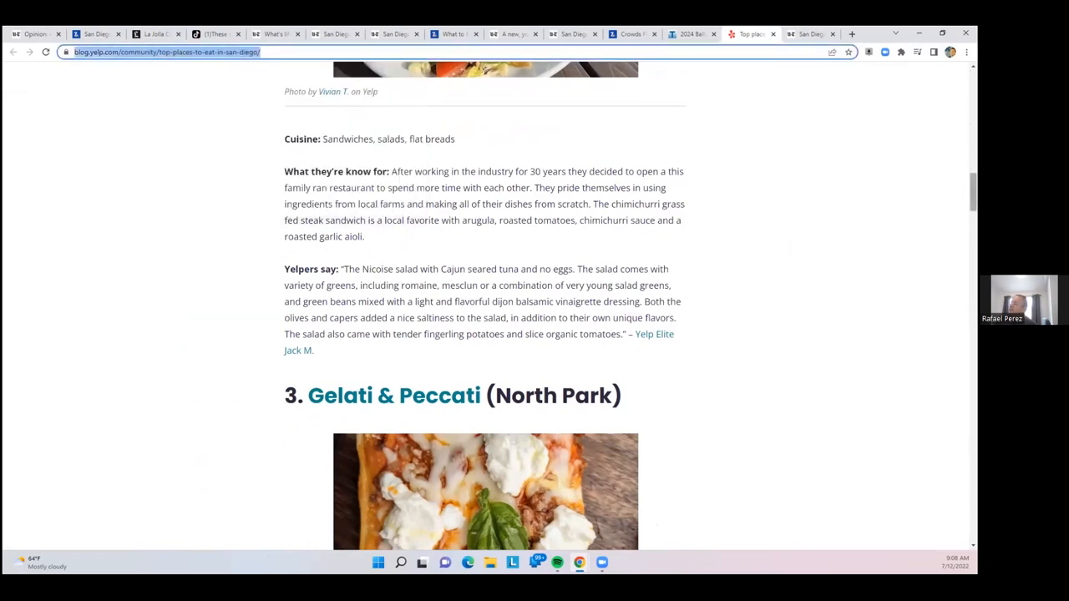
{"action": "scroll", "scroll_direction": "down", "scroll_amount": 3}
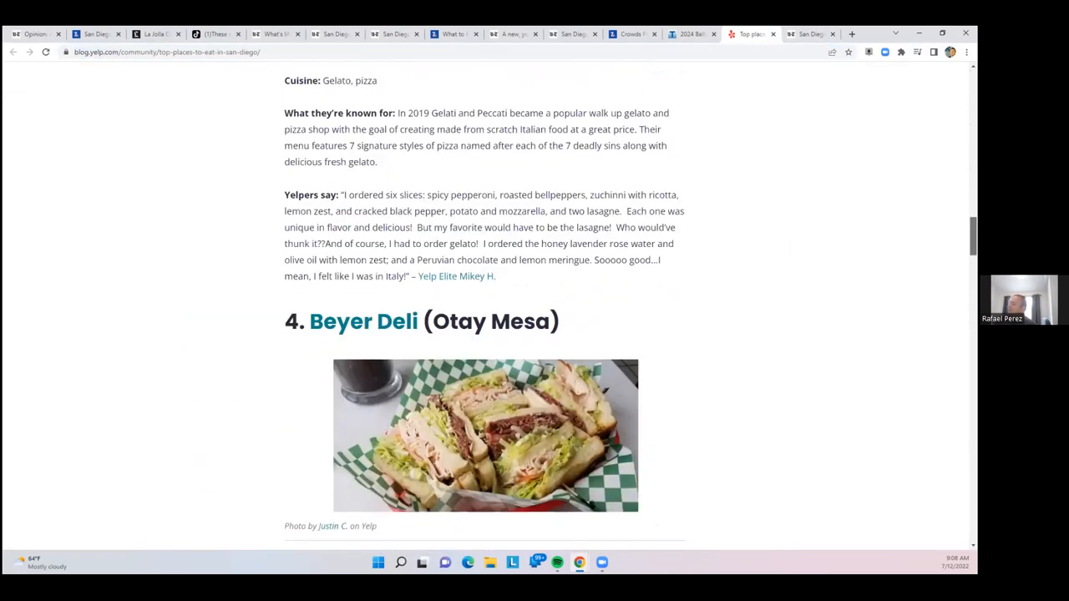
{"action": "scroll", "scroll_direction": "down", "scroll_amount": 3}
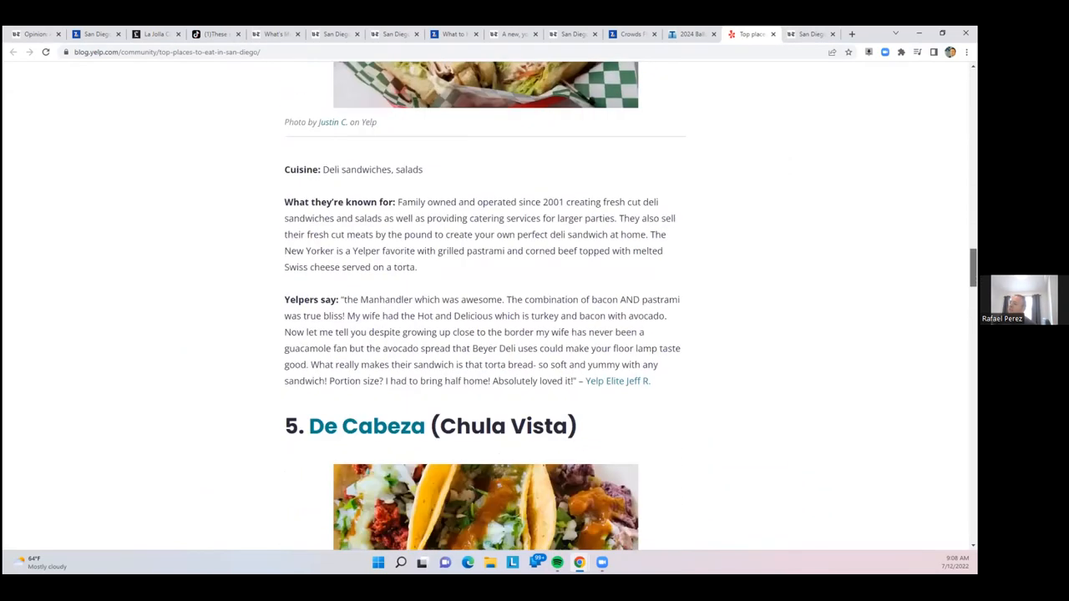
{"action": "scroll", "scroll_direction": "down", "scroll_amount": 3}
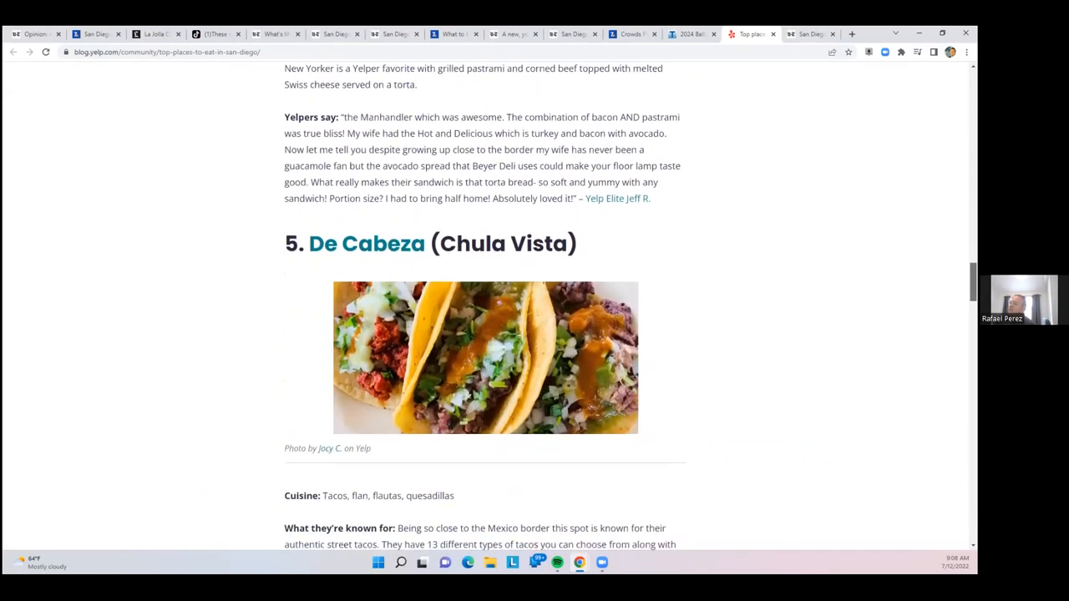
{"action": "scroll", "scroll_direction": "down", "scroll_amount": 3}
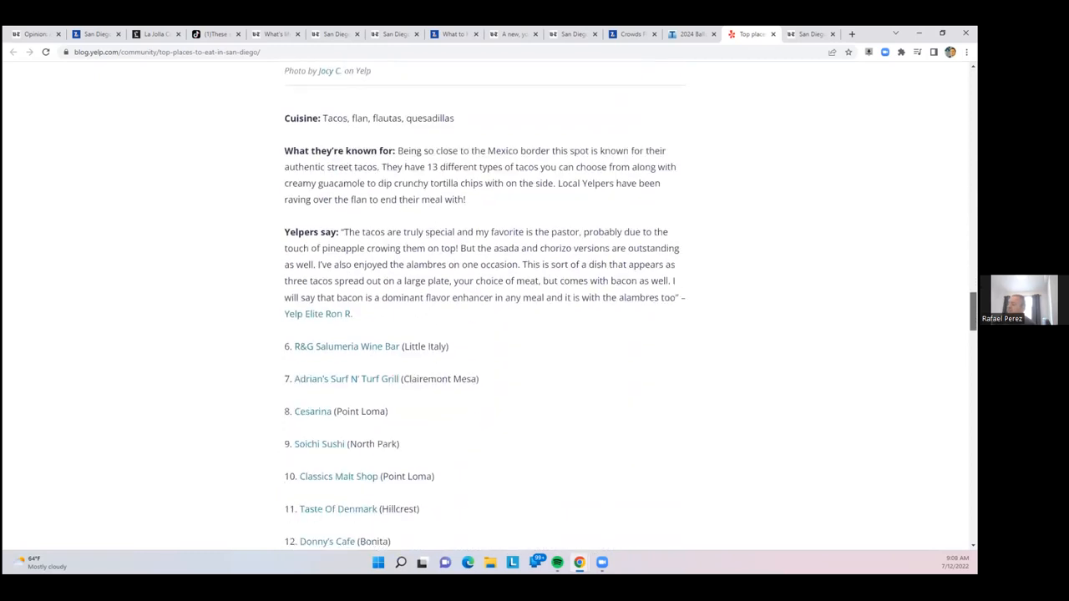
{"action": "scroll", "scroll_direction": "down", "scroll_amount": 3}
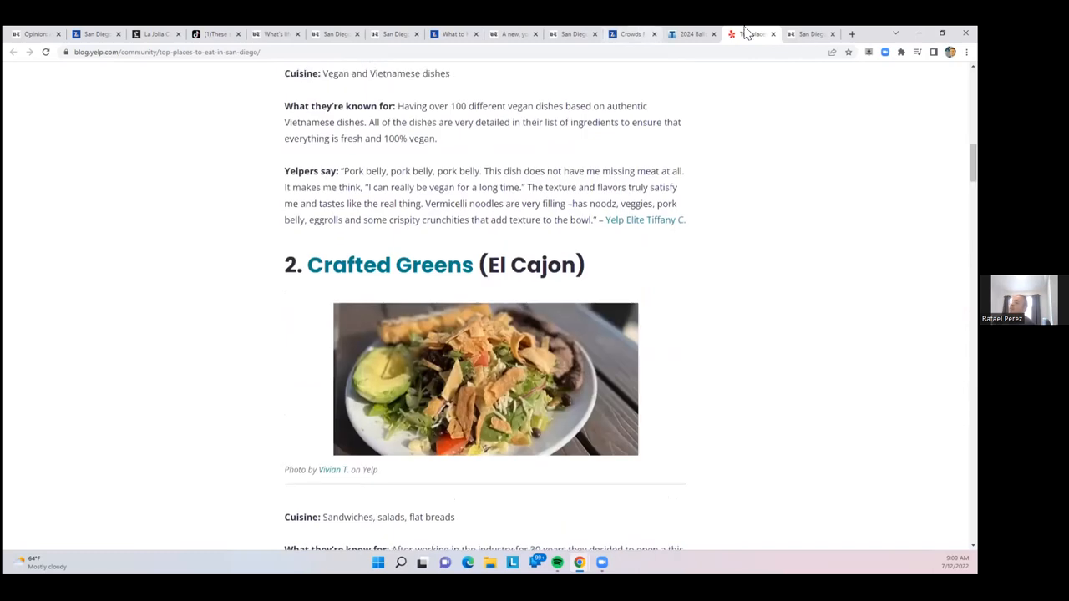
Switch to the Union-Tribune tab and read the Roscoe's Chicken and Waffles Barrio Logan story, returning toward its headline
{"action": "left_click", "coordinate": [757, 33]}
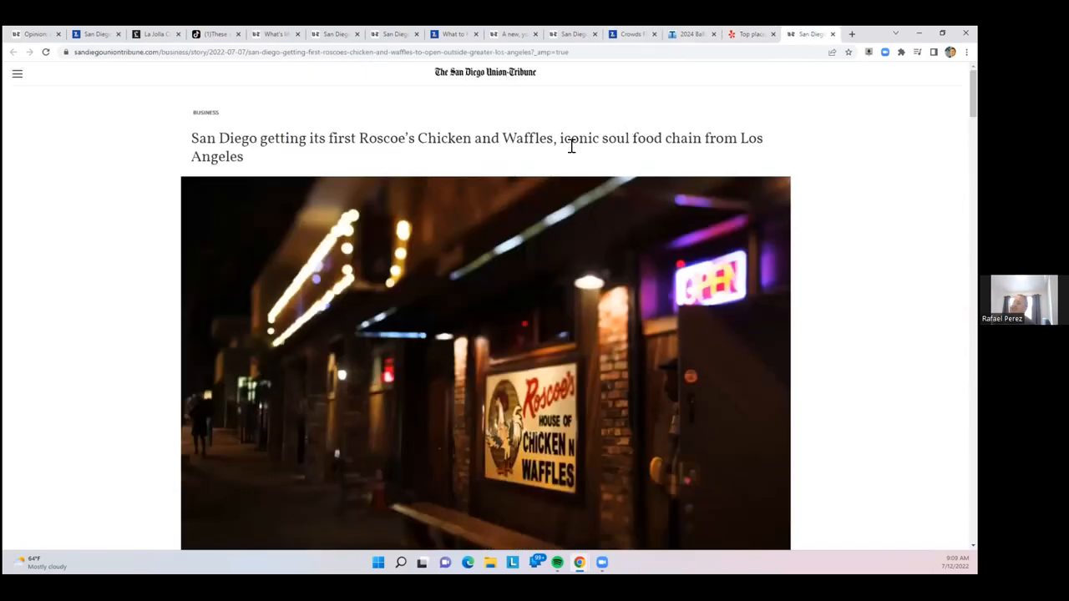
{"action": "mouse_move", "coordinate": [570, 184]}
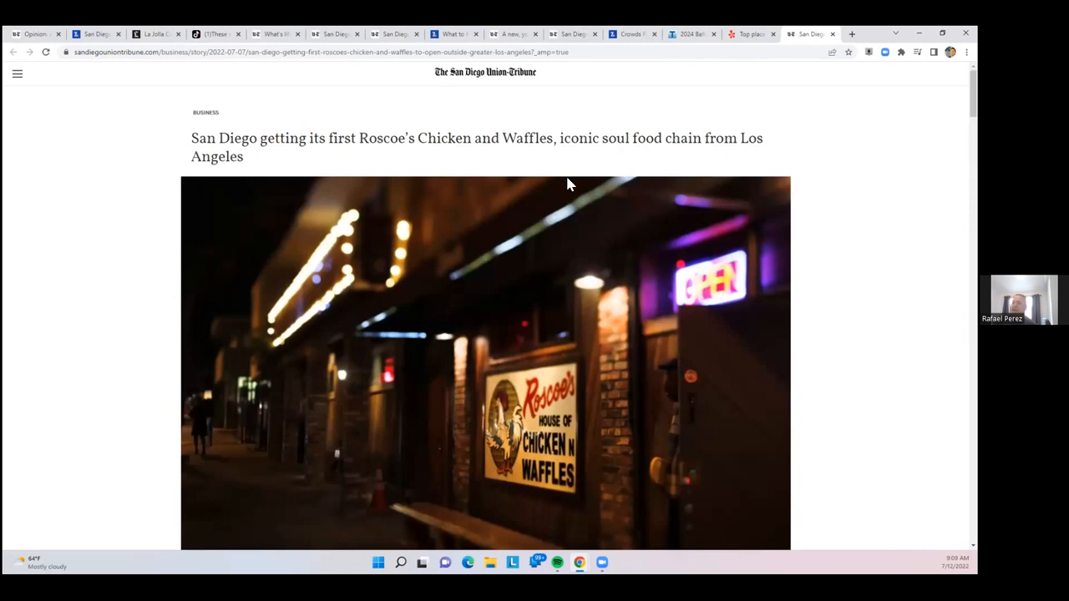
{"action": "mouse_move", "coordinate": [680, 187]}
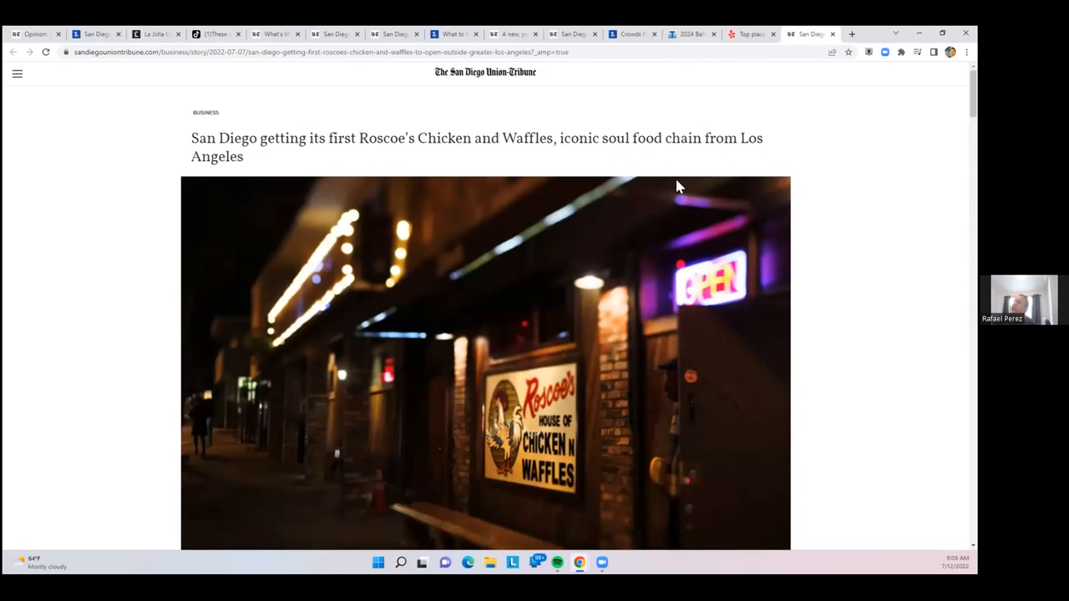
{"action": "mouse_move", "coordinate": [675, 189]}
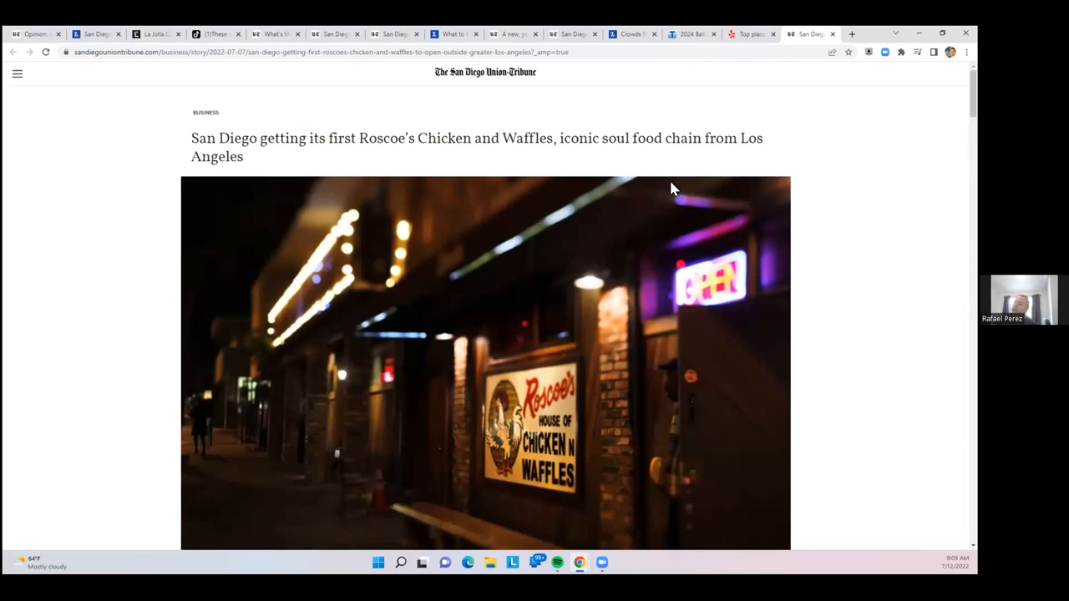
{"action": "scroll", "scroll_direction": "down", "scroll_amount": 3}
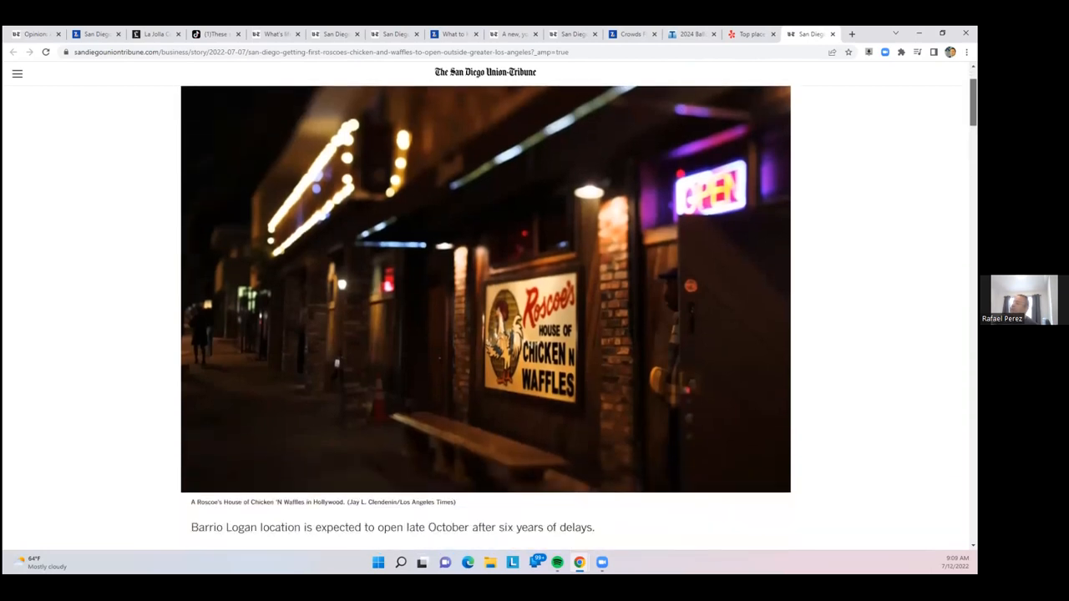
{"action": "scroll", "scroll_direction": "down", "scroll_amount": 3}
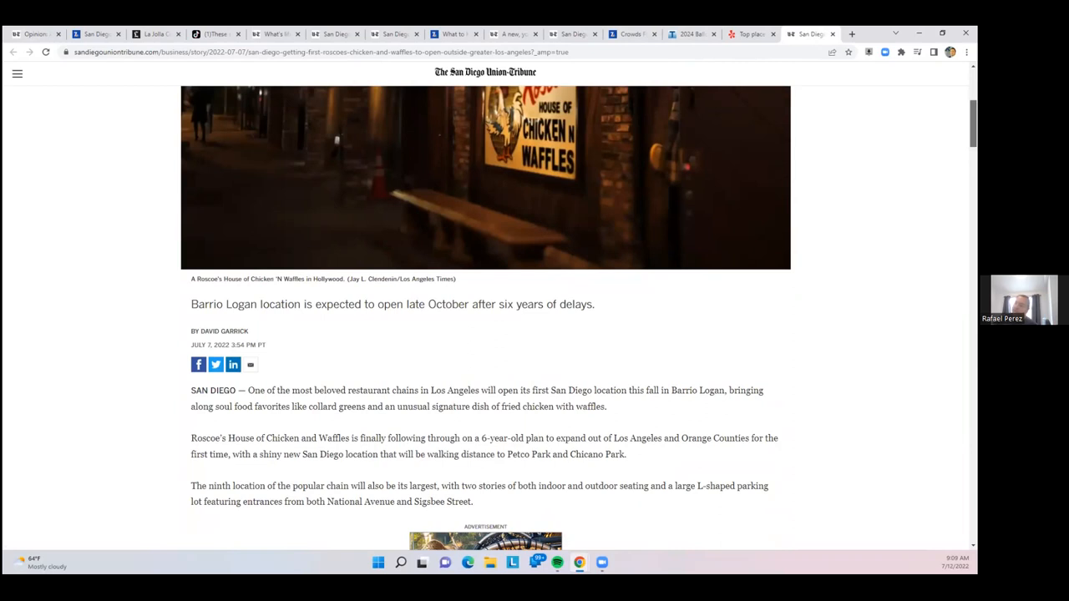
{"action": "scroll", "scroll_direction": "down", "scroll_amount": 3}
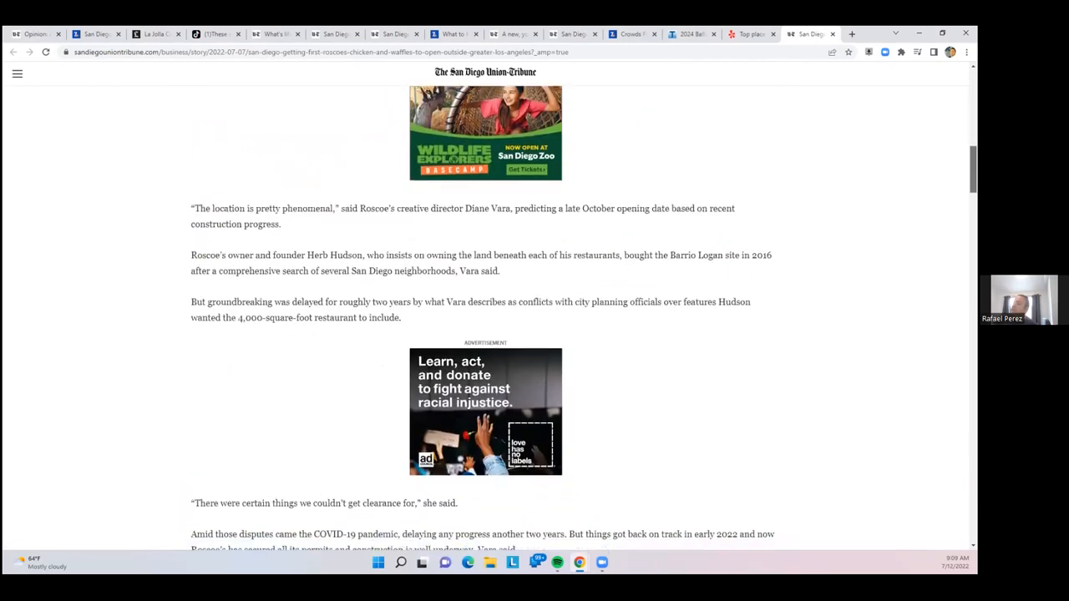
{"action": "scroll", "scroll_direction": "down", "scroll_amount": 3}
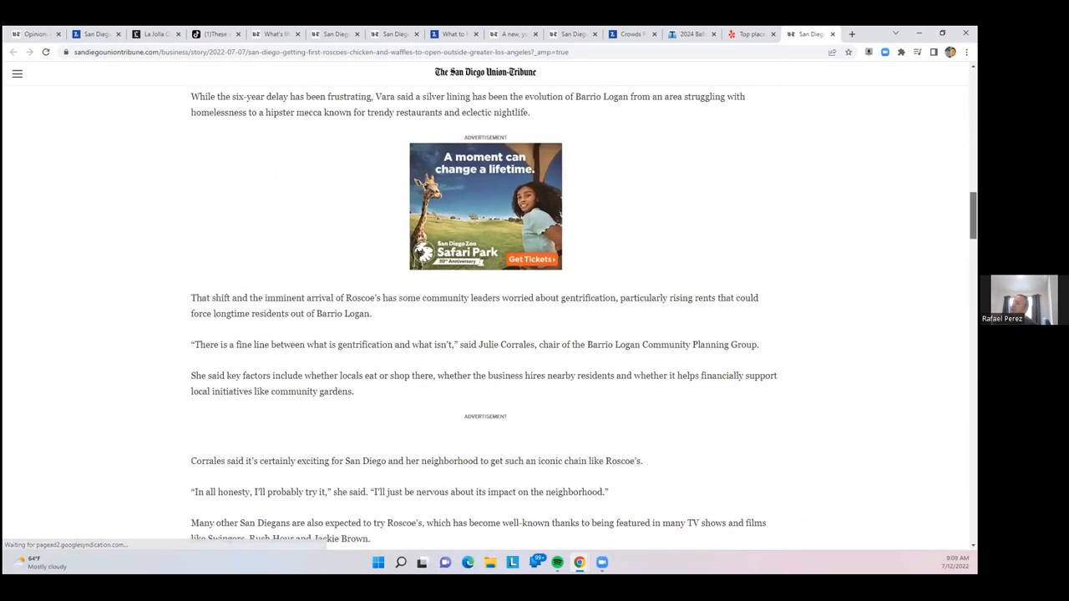
{"action": "scroll", "scroll_direction": "up", "scroll_amount": 3}
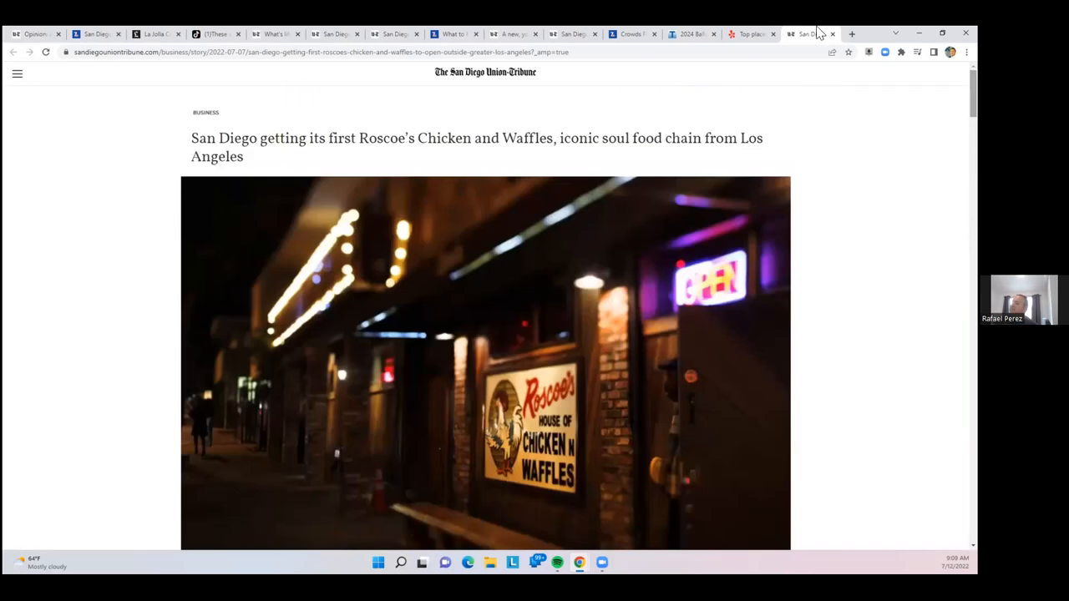